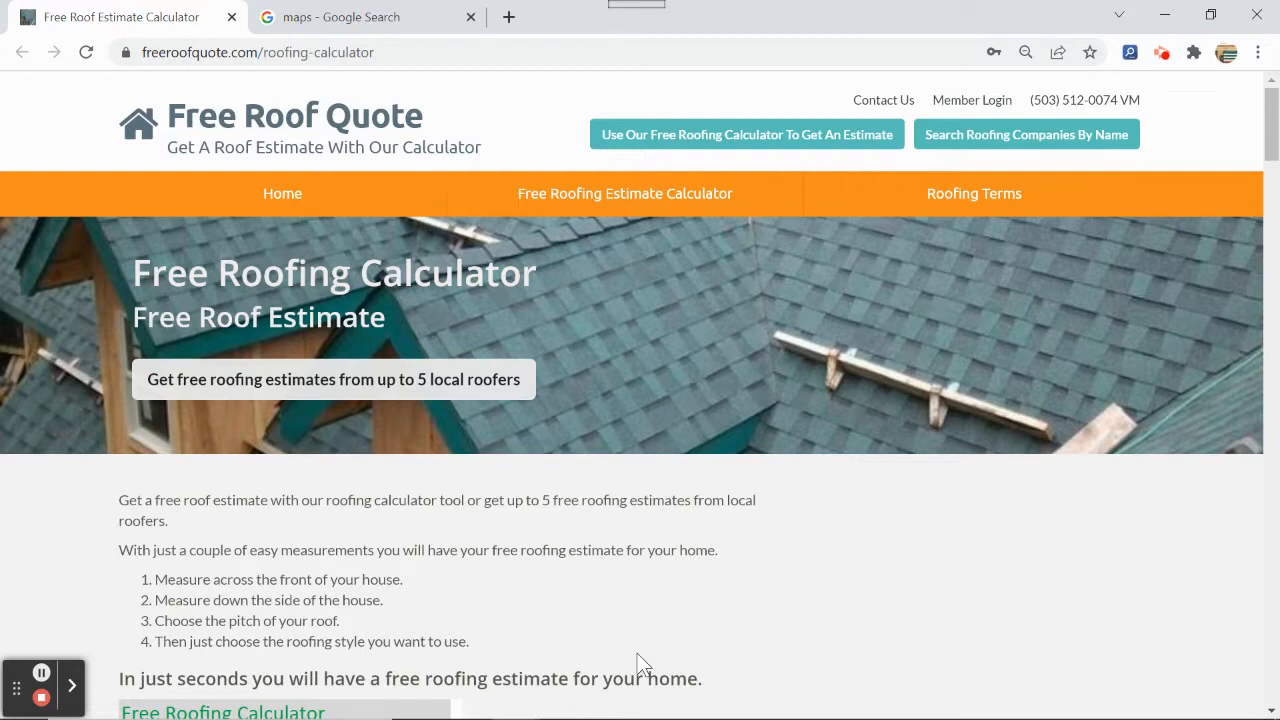
pyautogui.moveTo(680, 584)
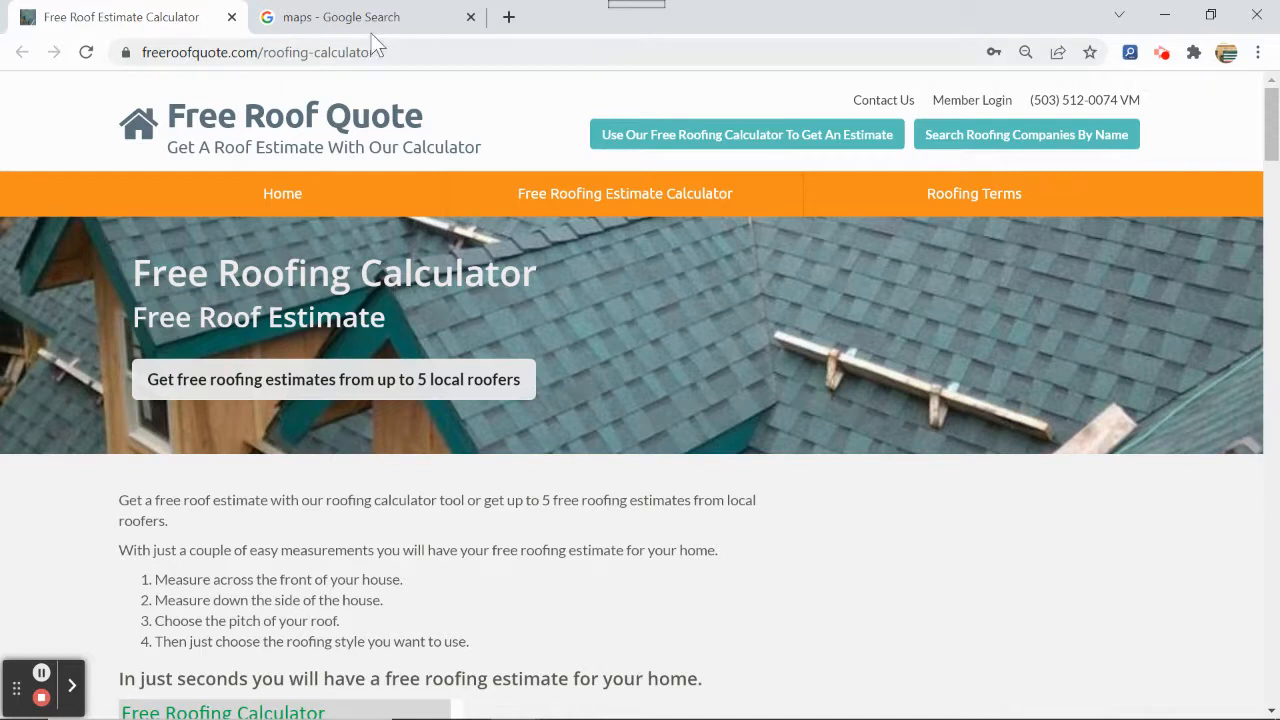
# Step: Switch to the maps search results and open the Google Maps site from them
pyautogui.click(364, 16)
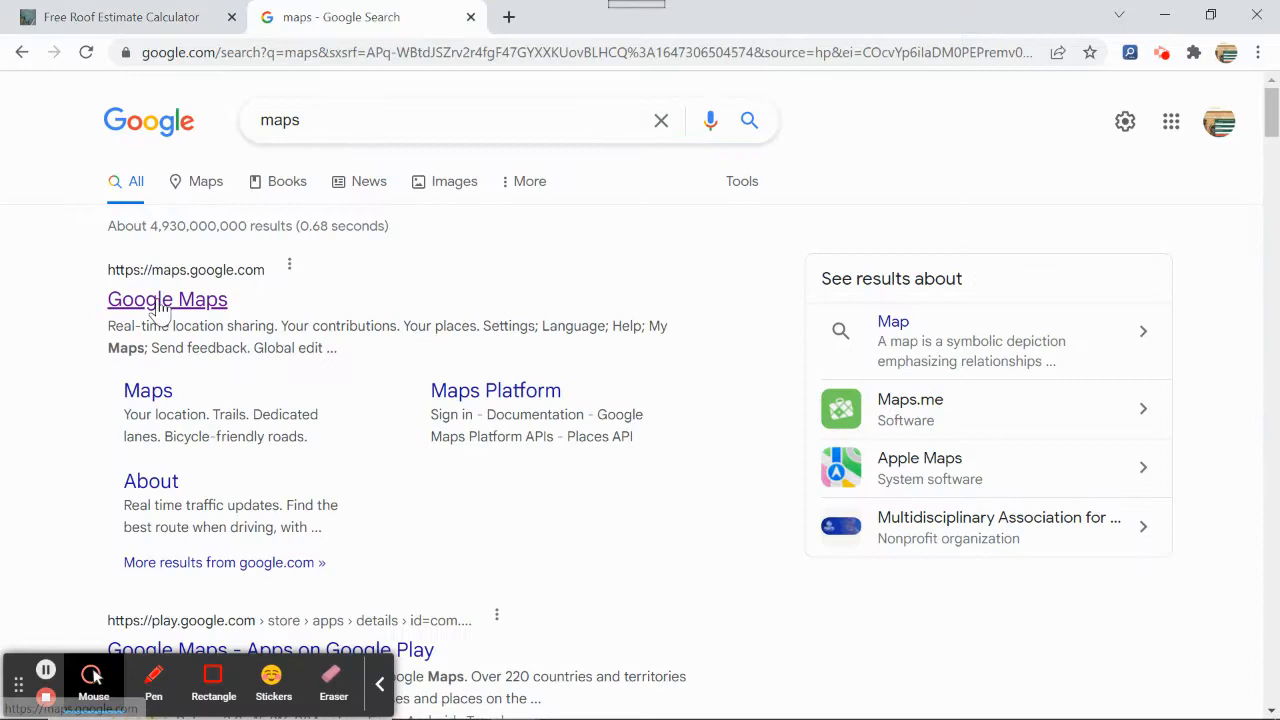
pyautogui.click(168, 300)
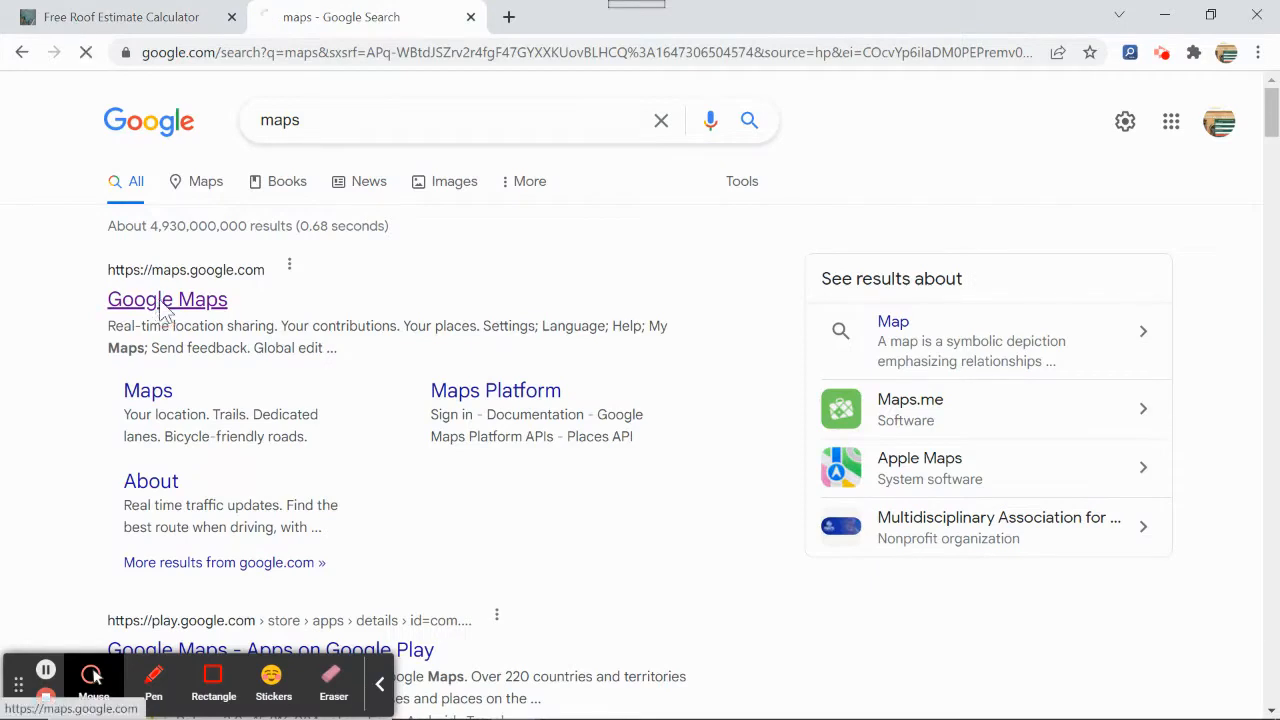
pyautogui.click(168, 300)
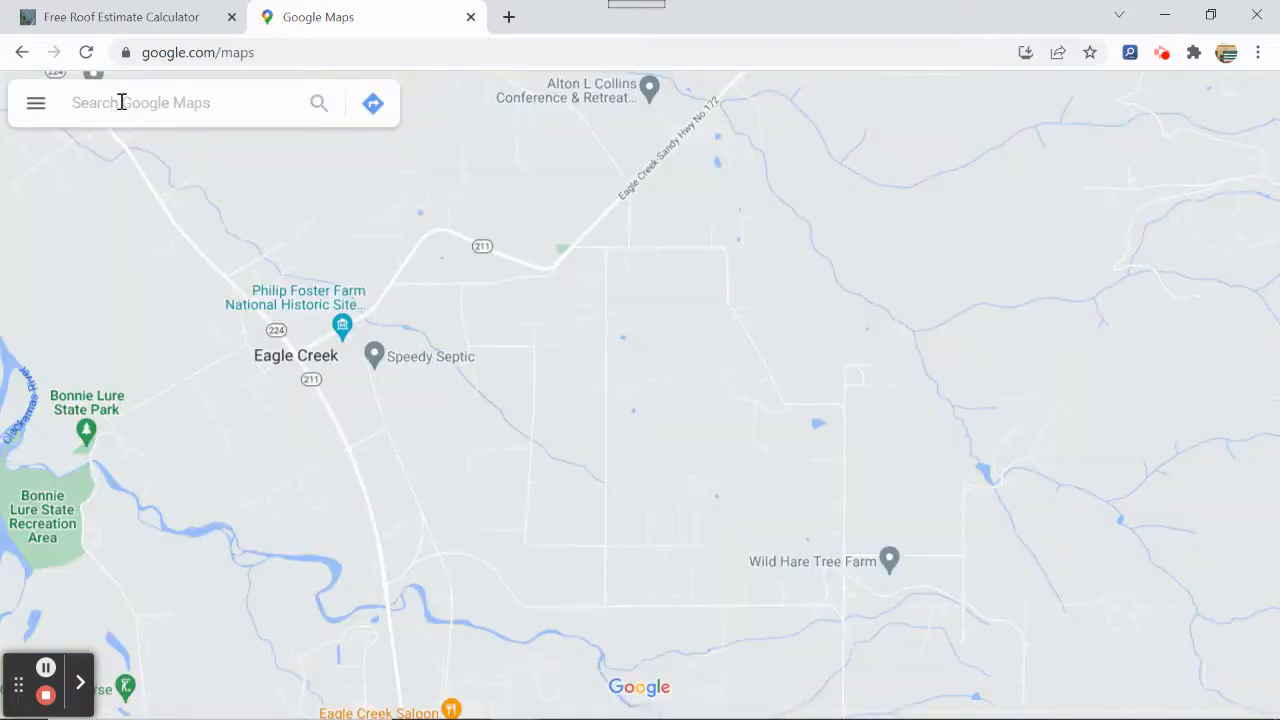
# Step: Search 12345 and choose 12345 Ventura Boulevard, Los Angeles, CA
pyautogui.write('12345')
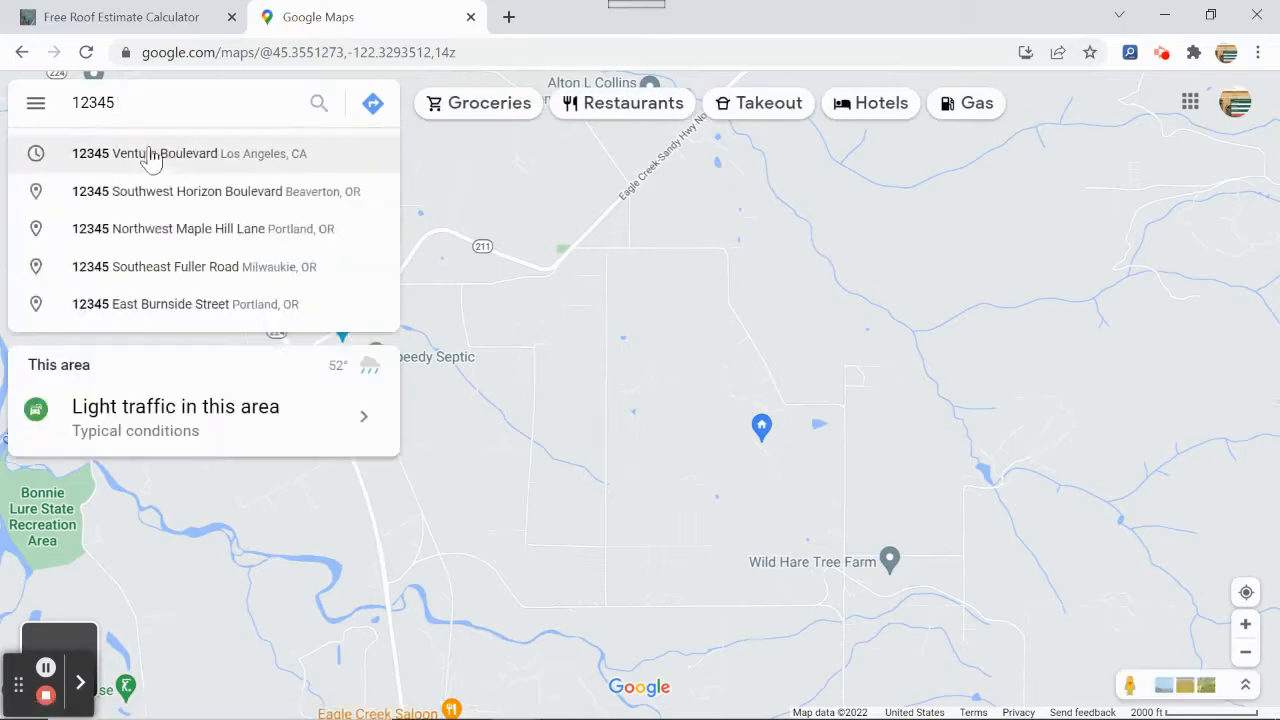
pyautogui.click(188, 152)
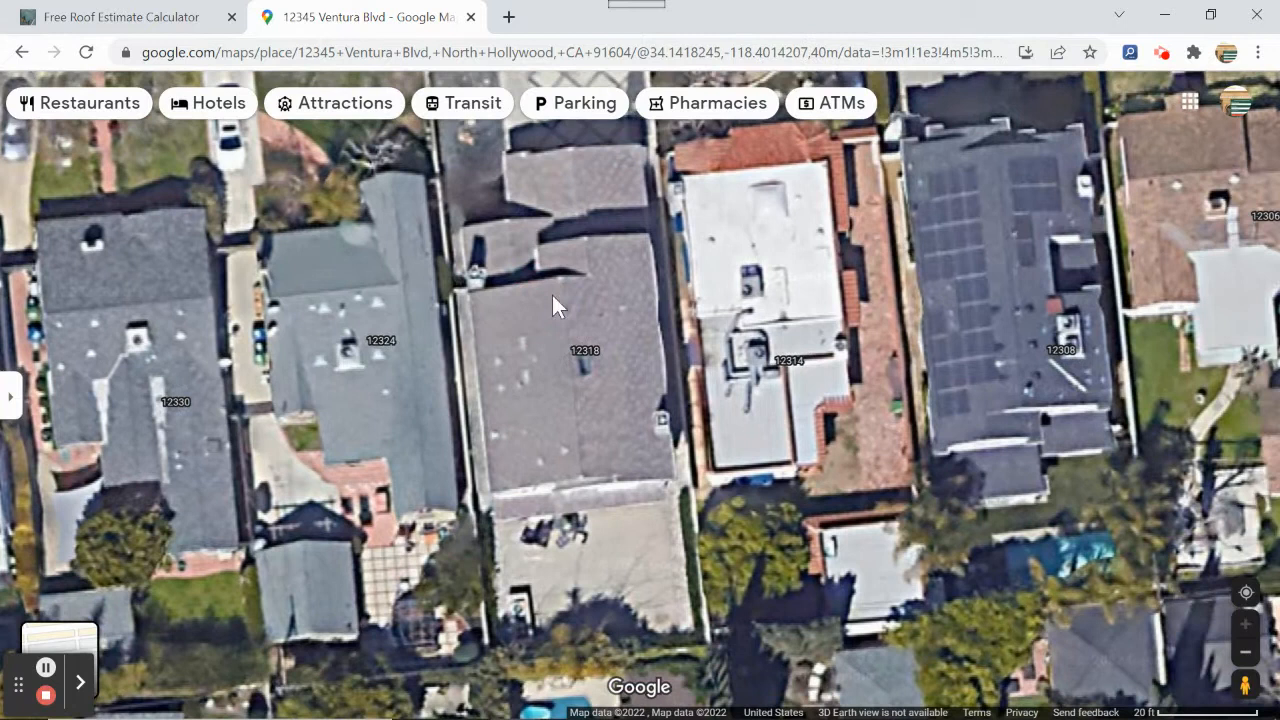
pyautogui.moveTo(678, 504)
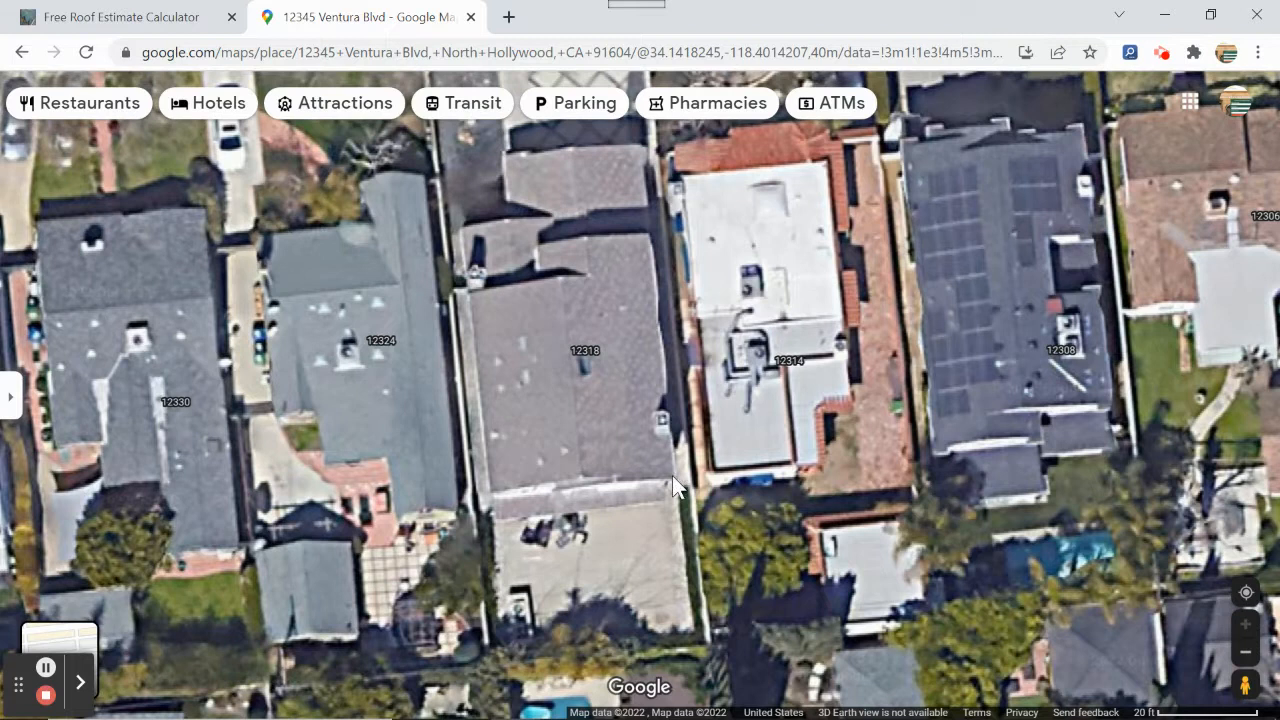
# Step: Start the Measure distance tool from the map spot beside the house
pyautogui.rightClick(676, 486)
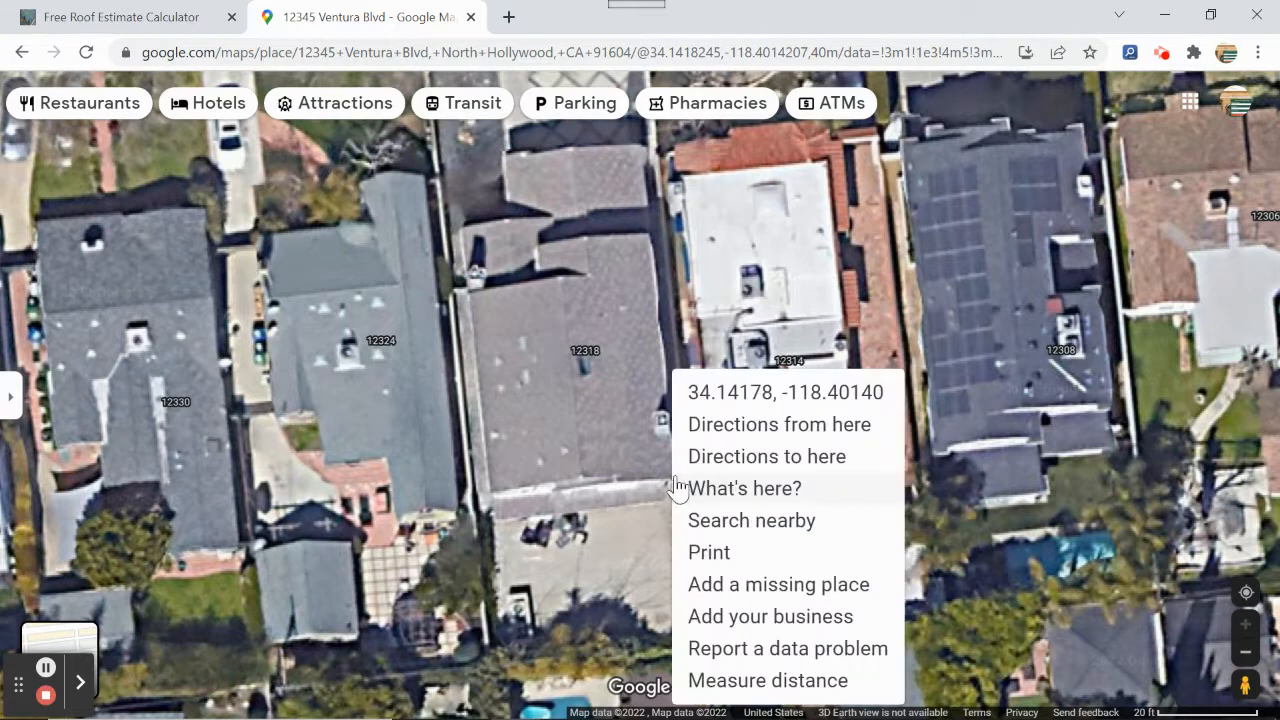
pyautogui.moveTo(756, 664)
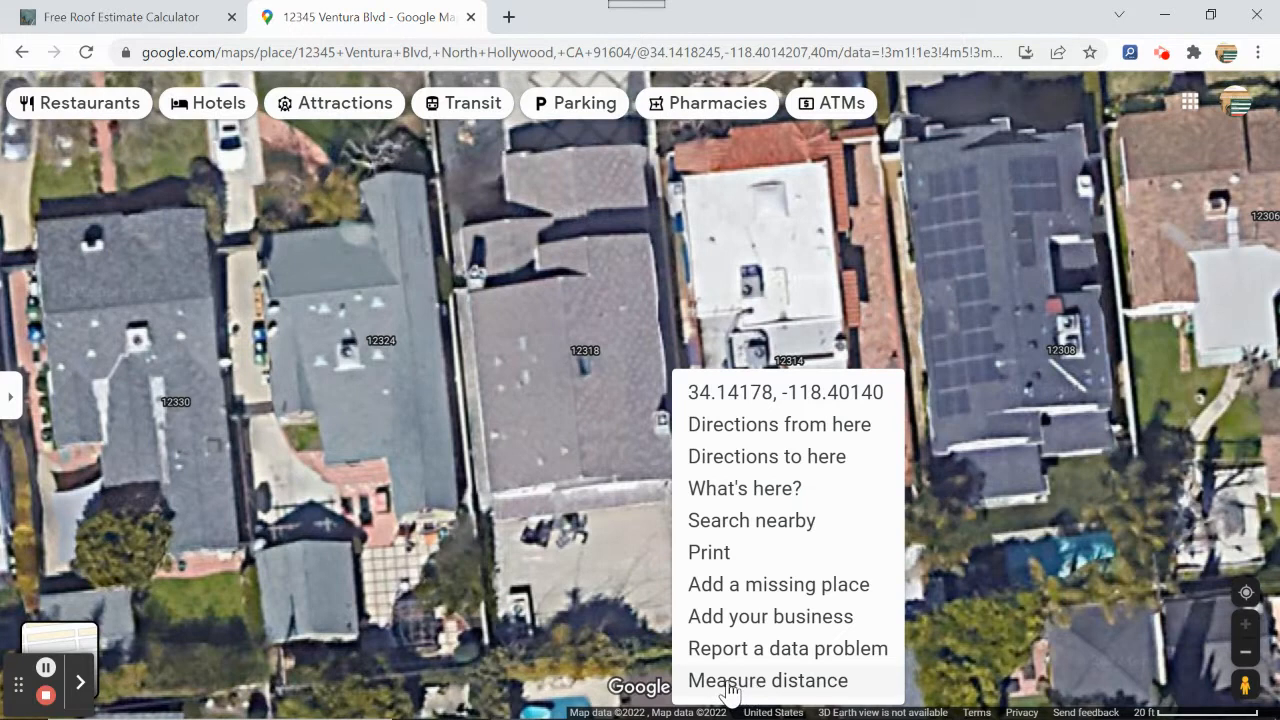
pyautogui.click(768, 680)
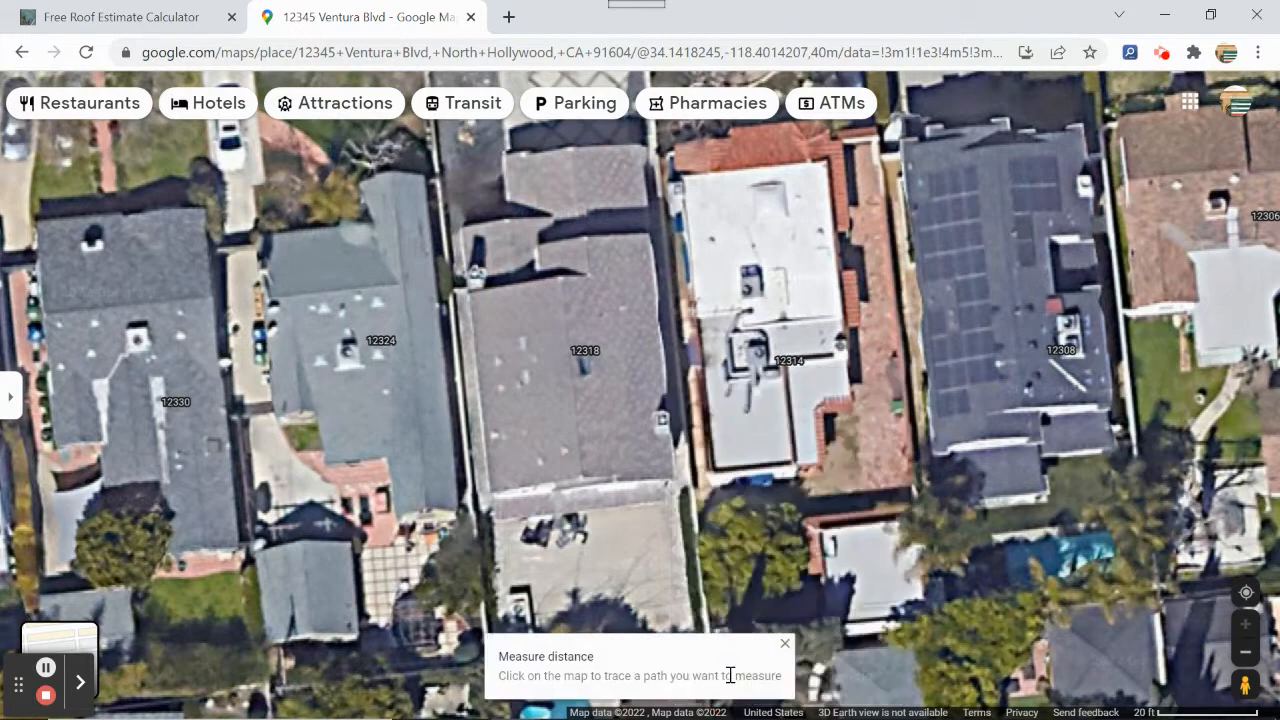
pyautogui.moveTo(680, 436)
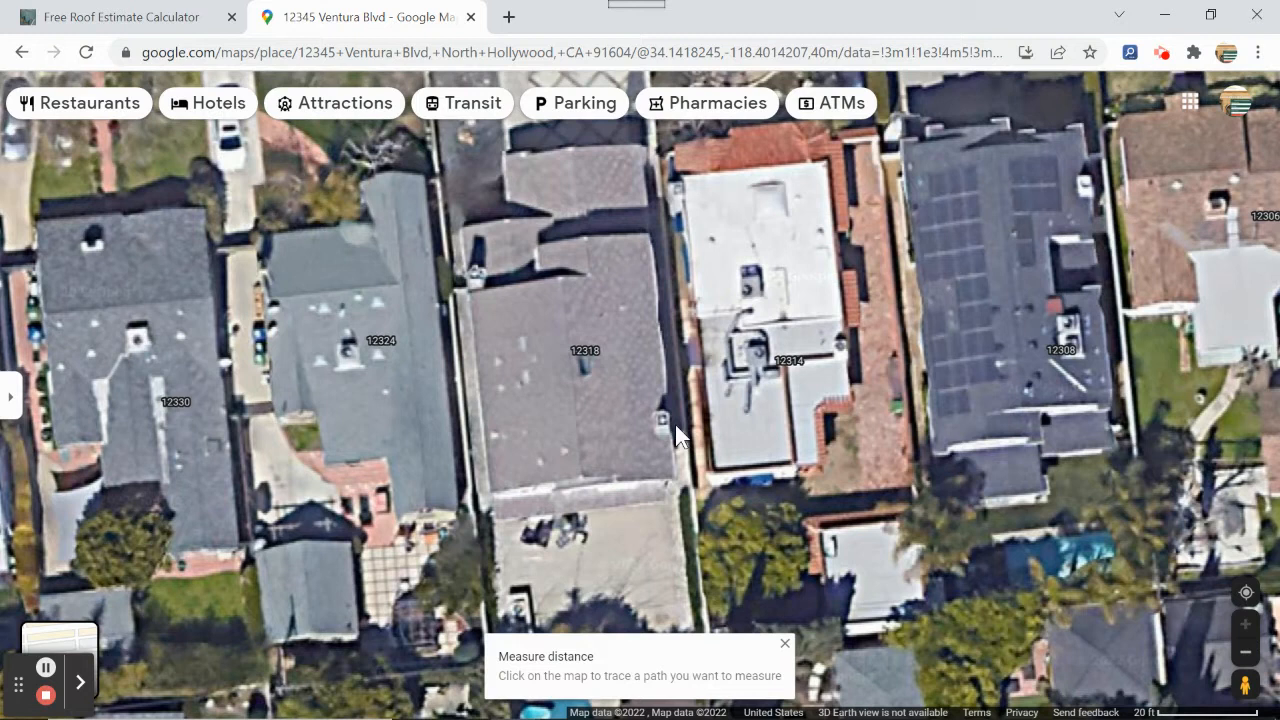
pyautogui.moveTo(678, 482)
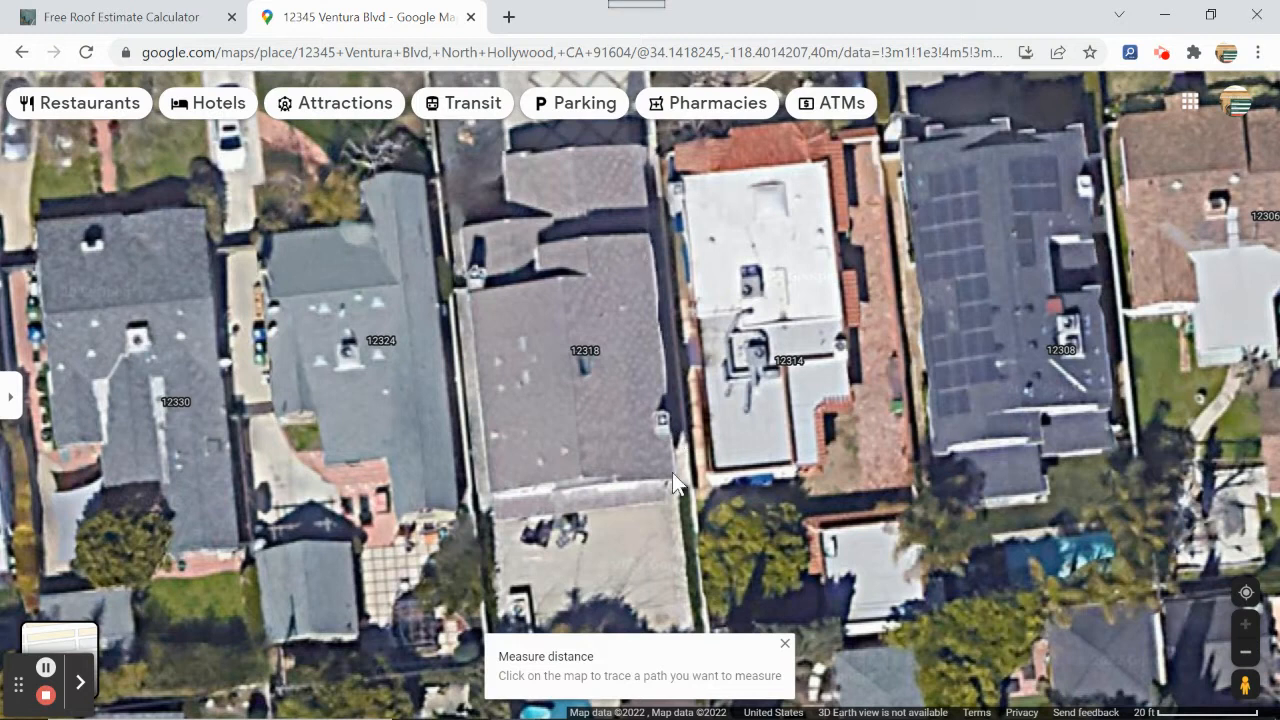
pyautogui.moveTo(644, 156)
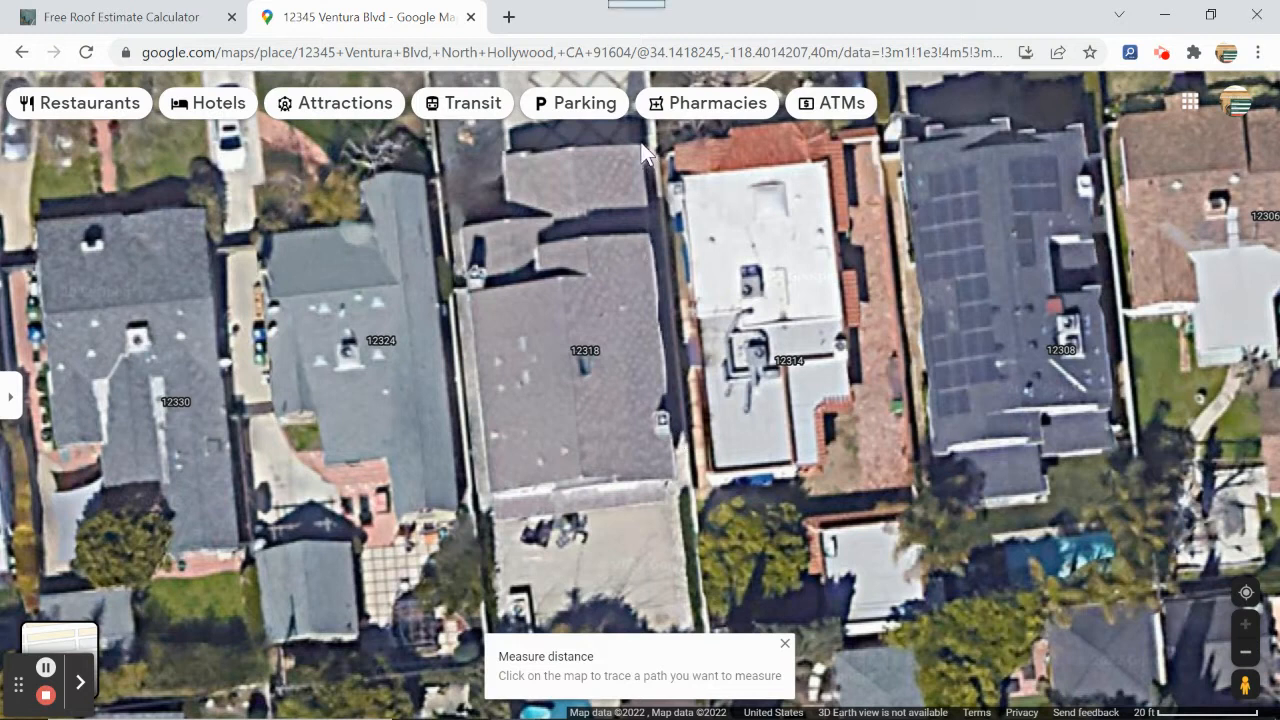
pyautogui.moveTo(648, 170)
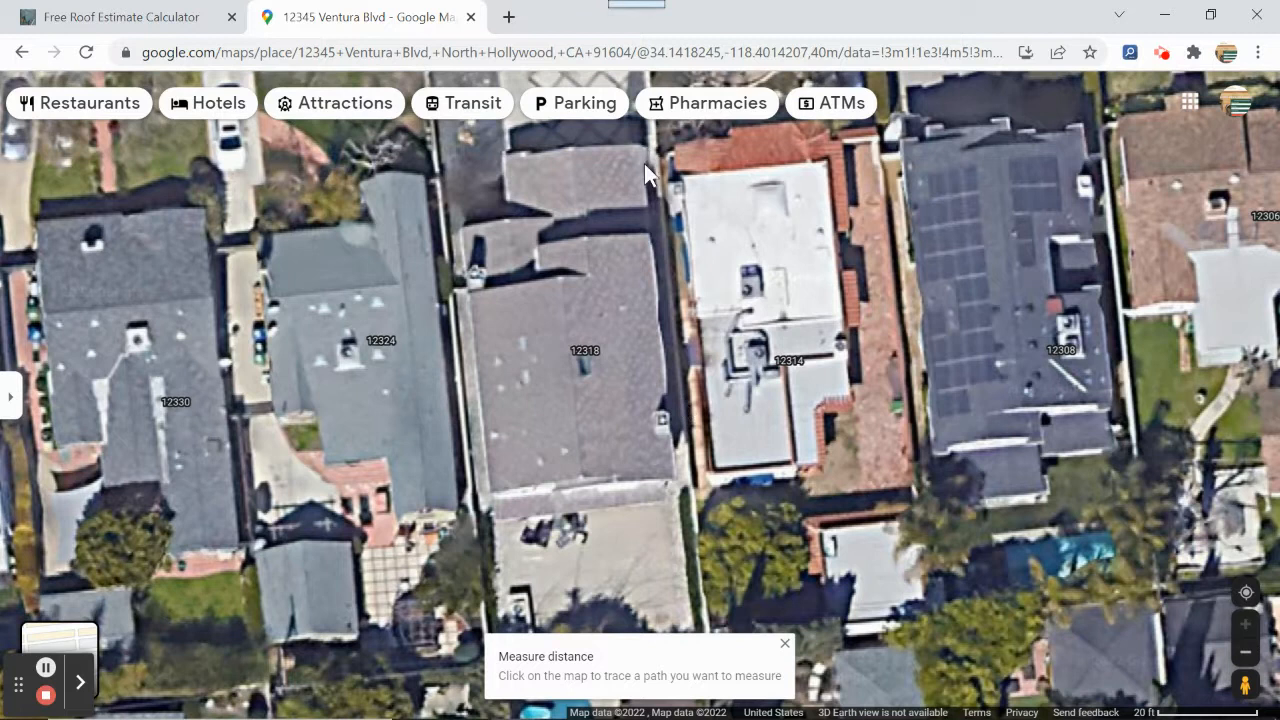
# Step: Outline the middle house's roof corners and close the path for a total area of 2,432.95 ft²
pyautogui.click(672, 476)
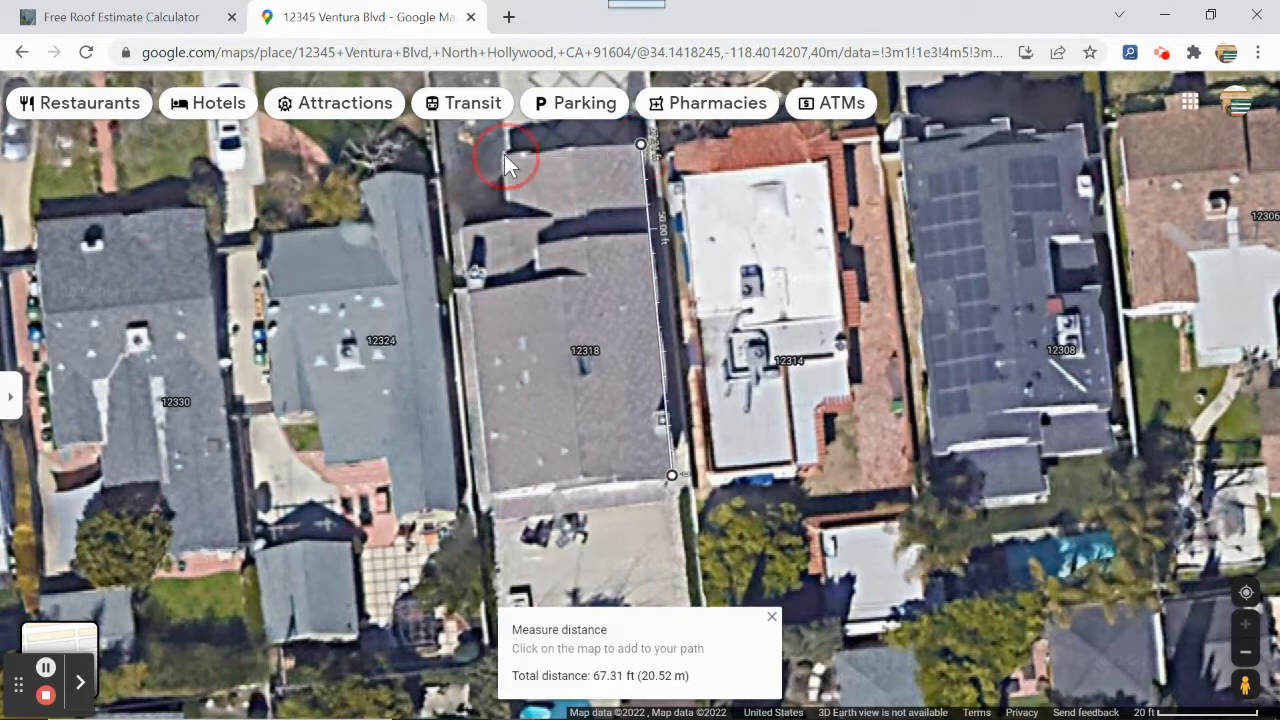
pyautogui.click(504, 156)
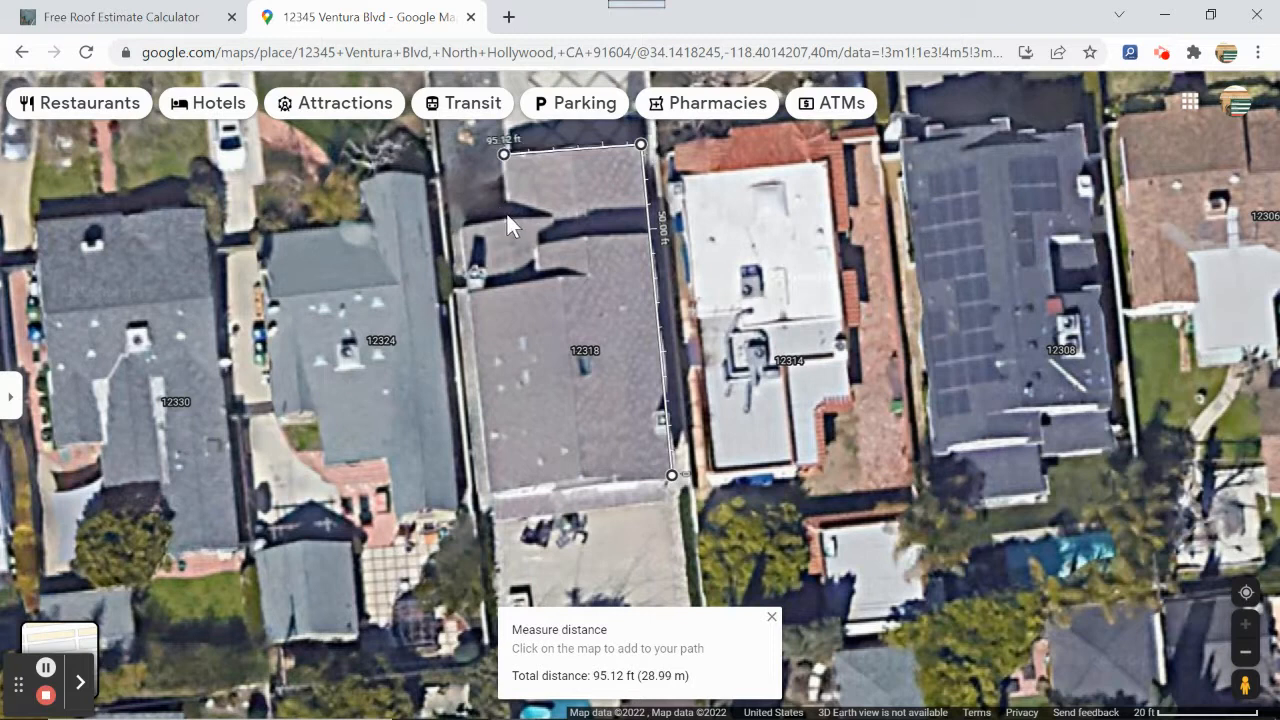
pyautogui.click(504, 212)
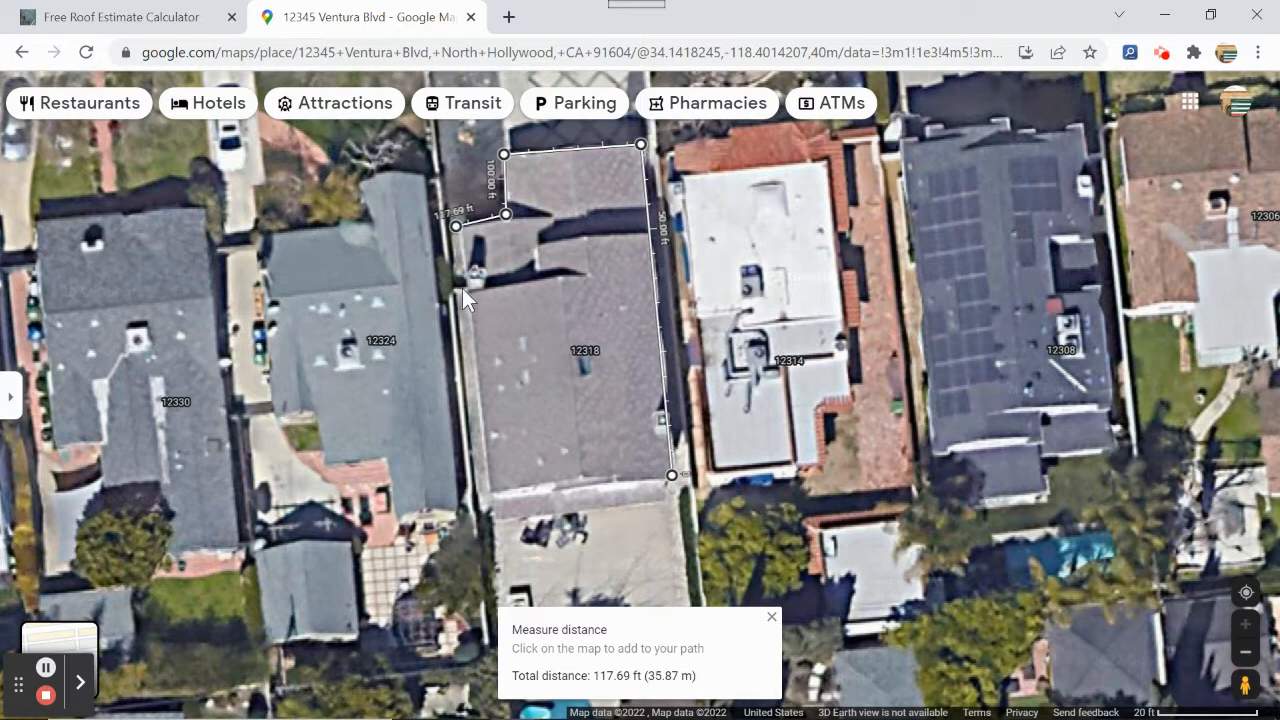
pyautogui.moveTo(488, 520)
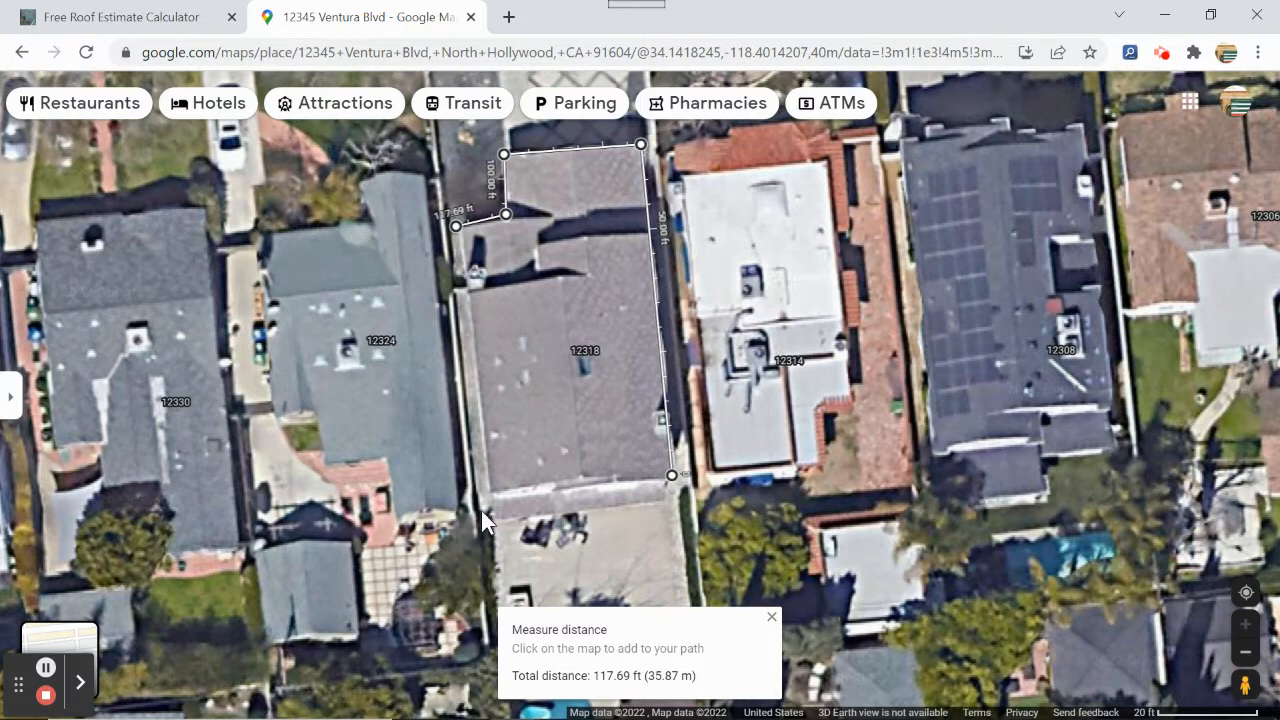
pyautogui.moveTo(496, 520)
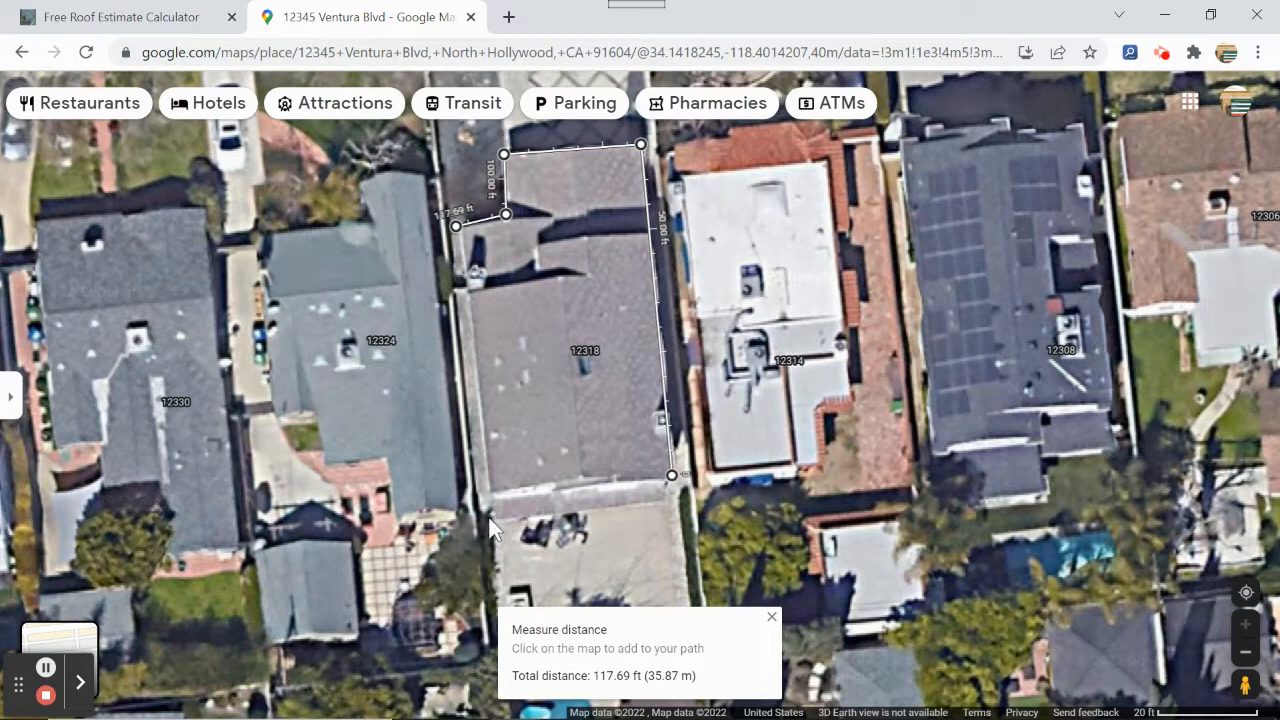
pyautogui.moveTo(496, 504)
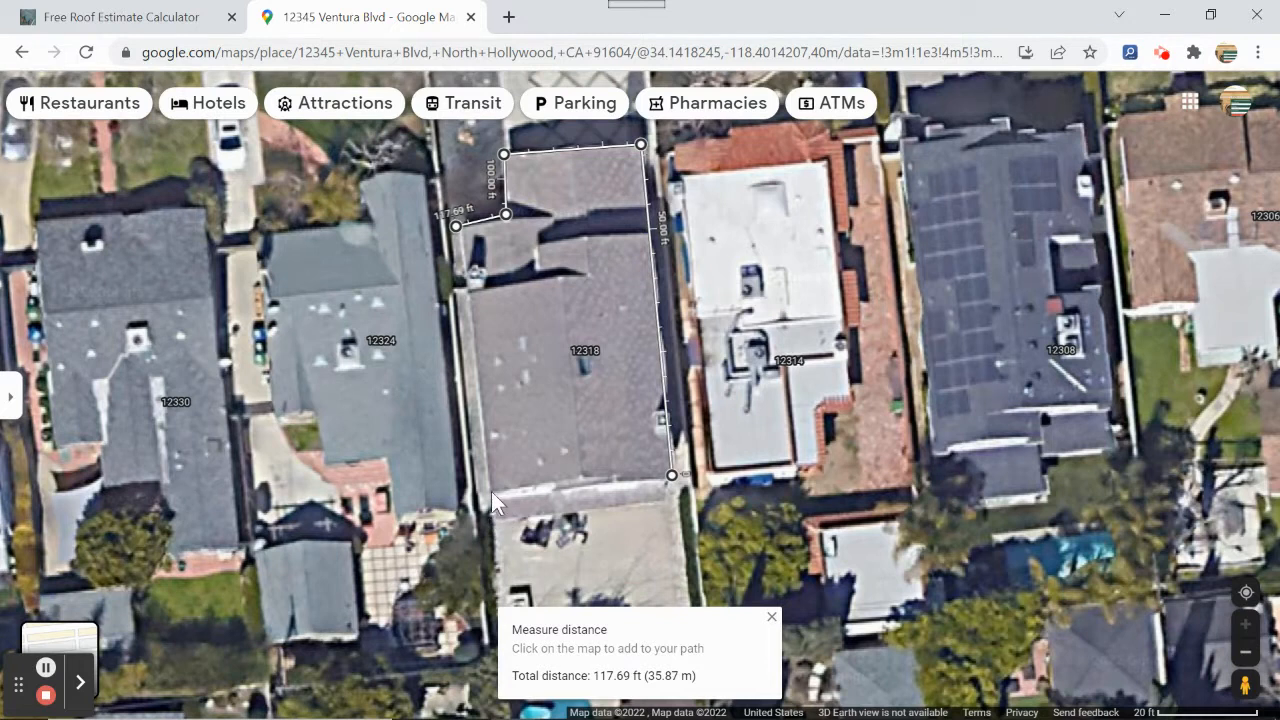
pyautogui.moveTo(500, 510)
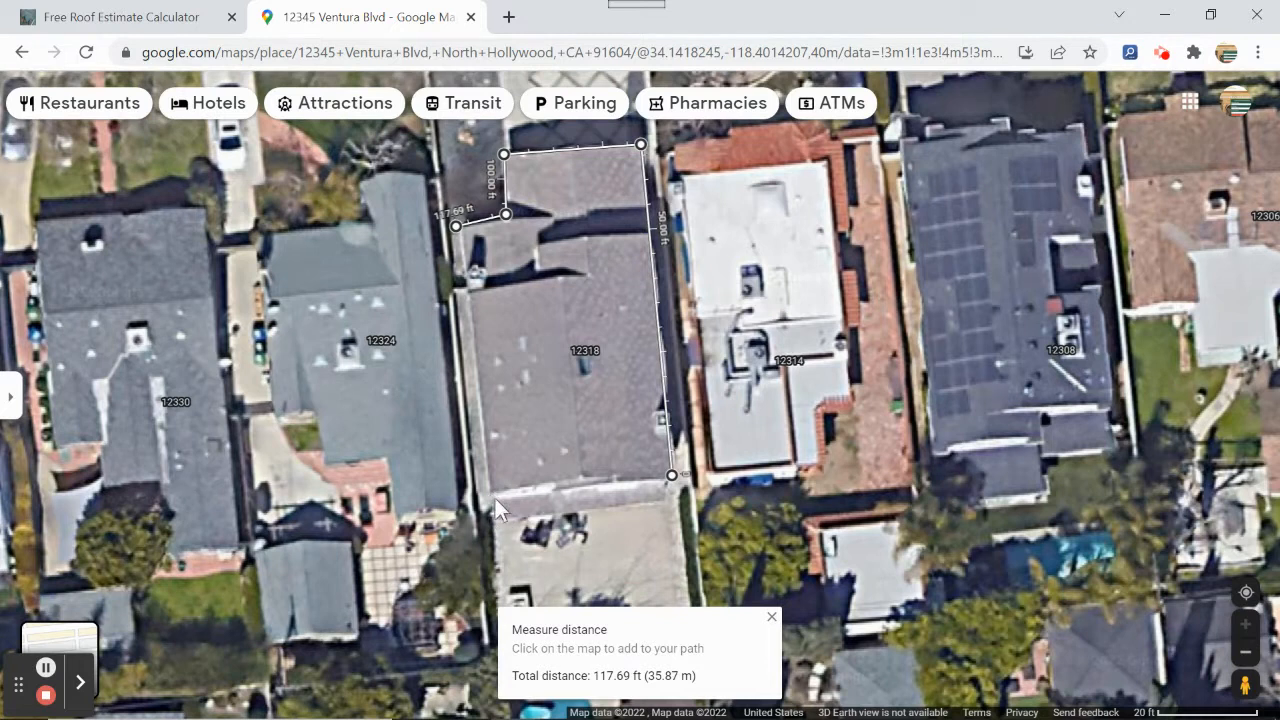
pyautogui.click(488, 490)
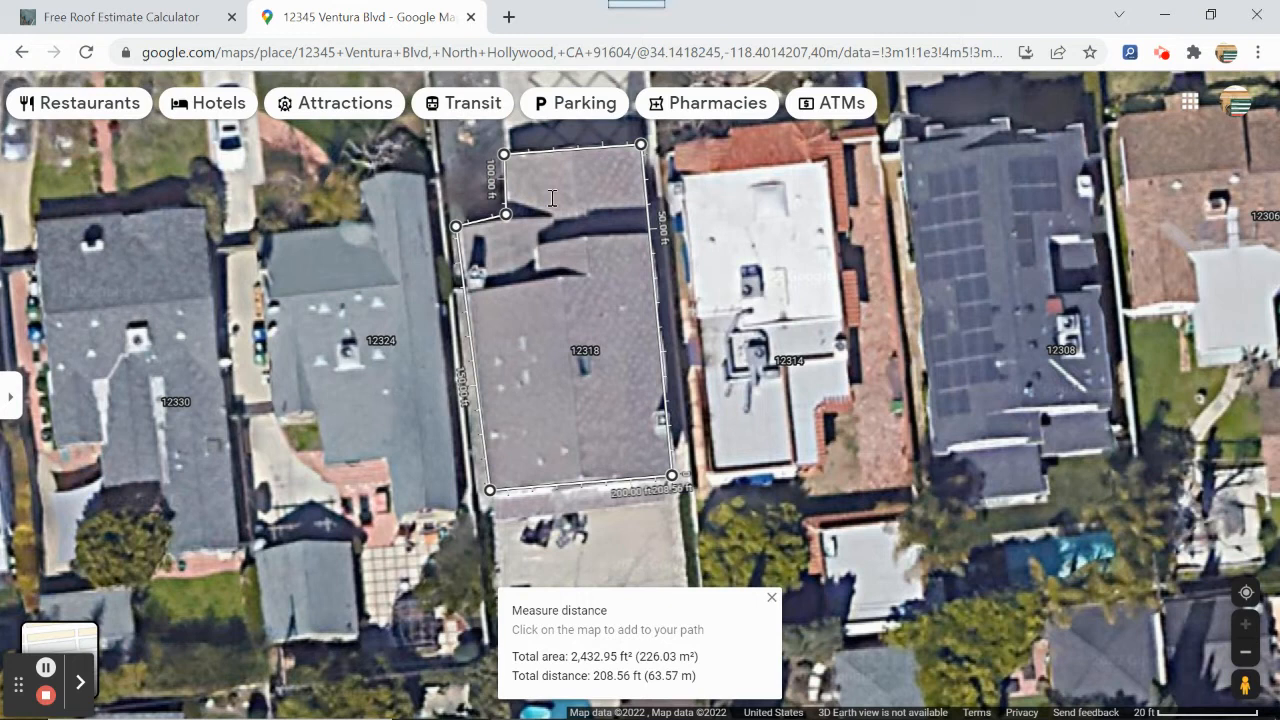
pyautogui.moveTo(588, 310)
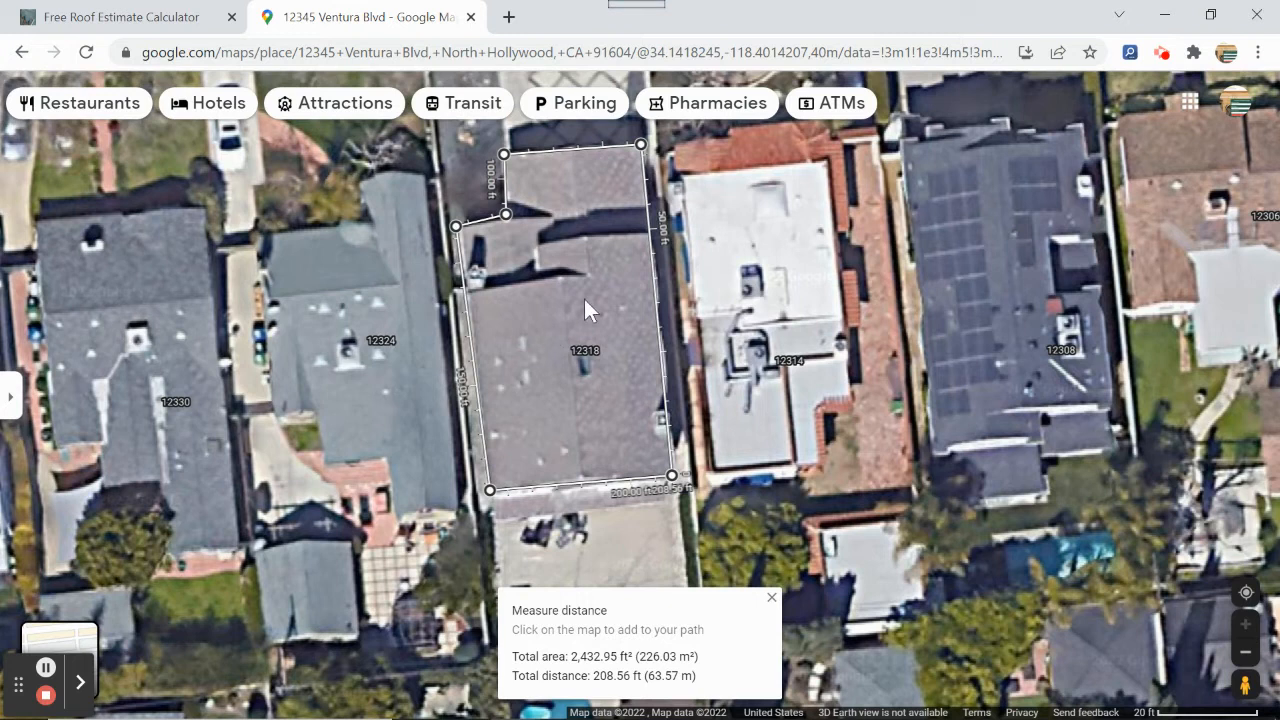
pyautogui.moveTo(612, 584)
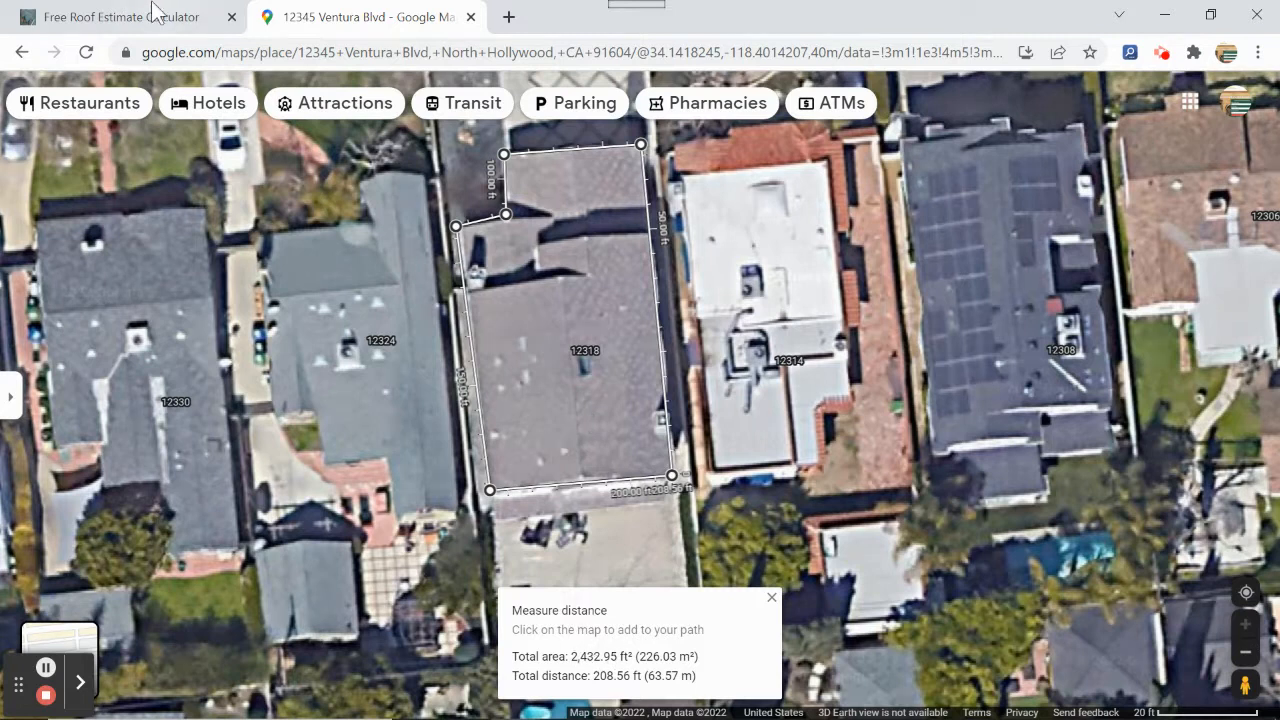
# Step: Return to the roof calculator, check the Maps area, and enter 2432 as the front measurement
pyautogui.click(110, 16)
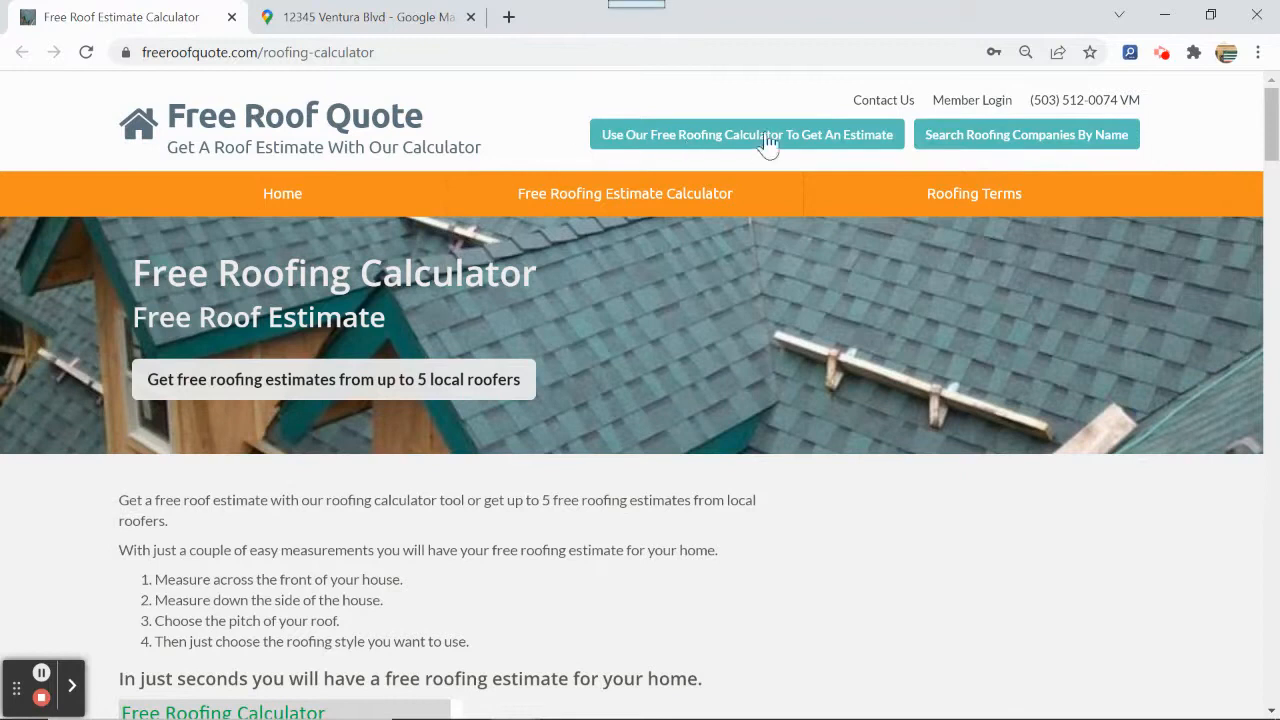
pyautogui.moveTo(192, 432)
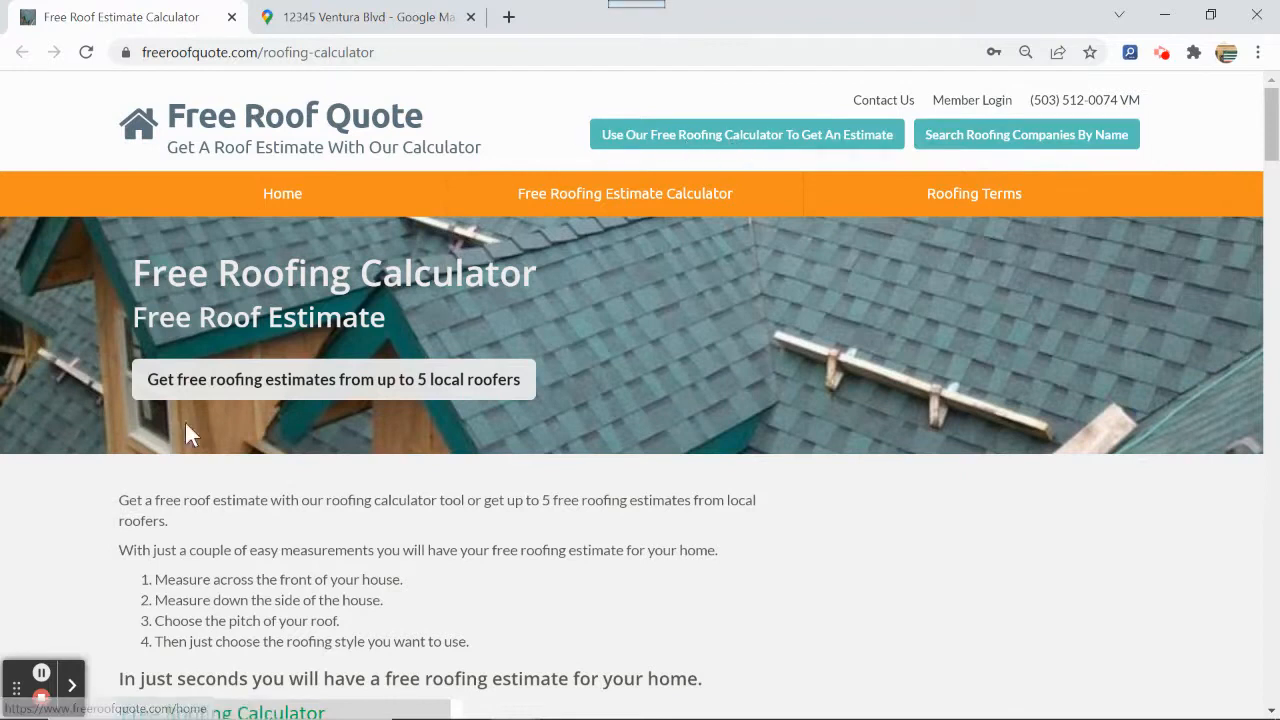
pyautogui.scroll(-3)
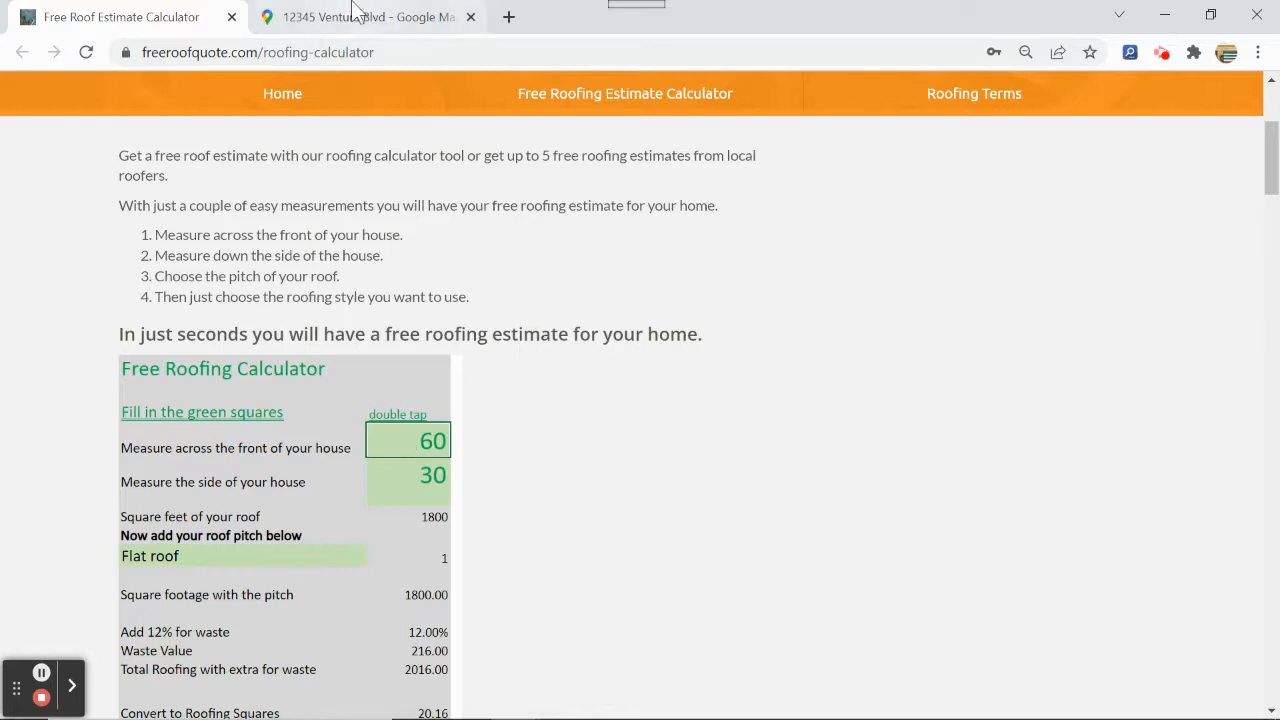
pyautogui.click(368, 16)
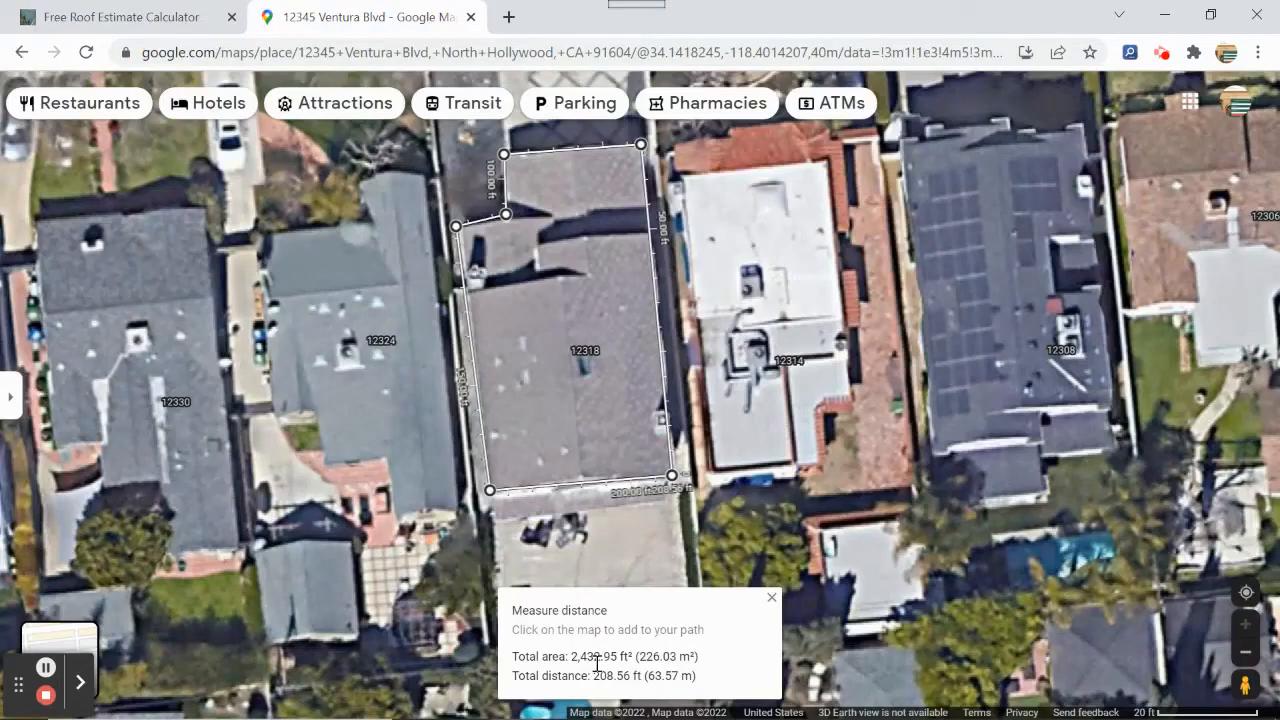
pyautogui.click(120, 16)
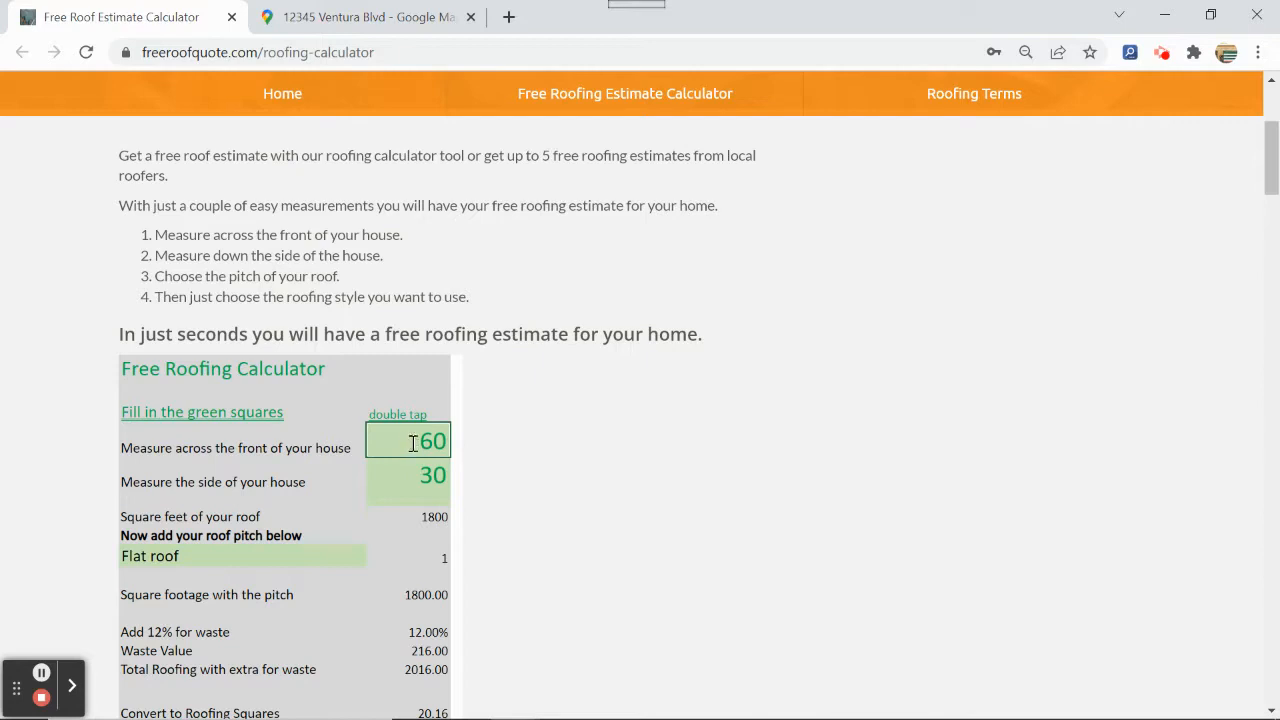
pyautogui.write('2432')
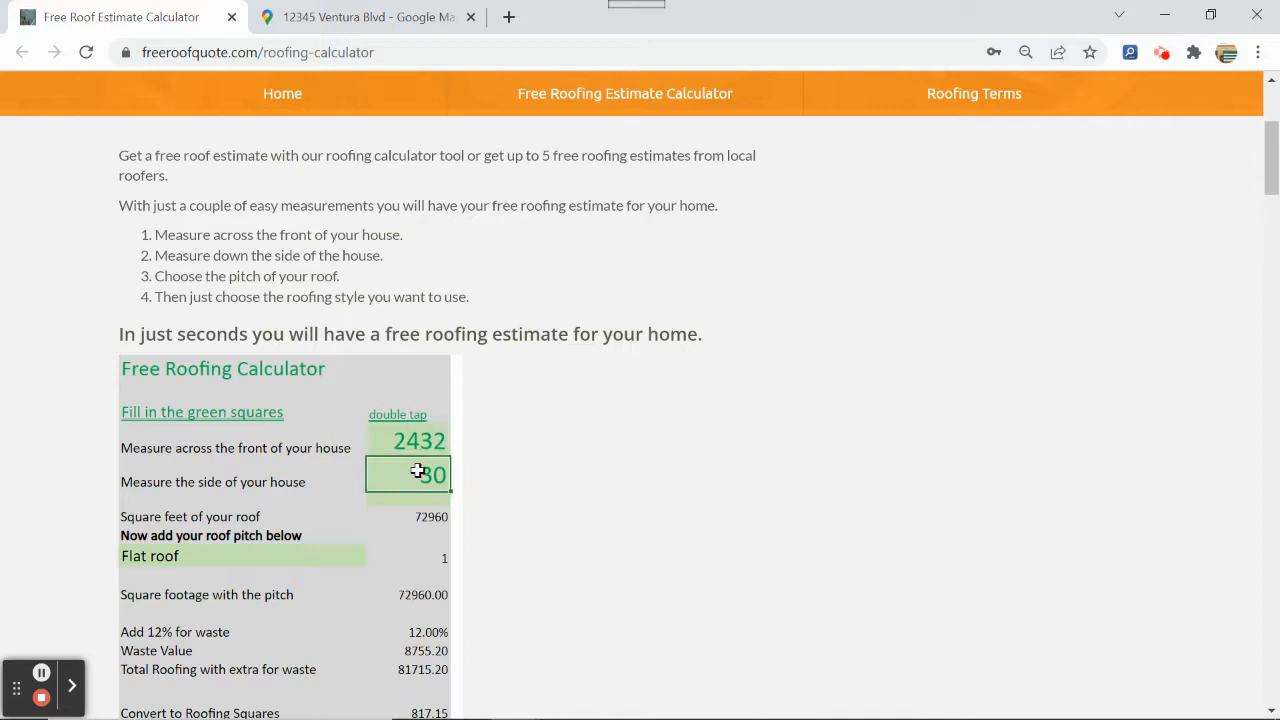
# Step: Enter 1 as the side-of-house measurement so the roof area reads 2432 square feet
pyautogui.write('1')
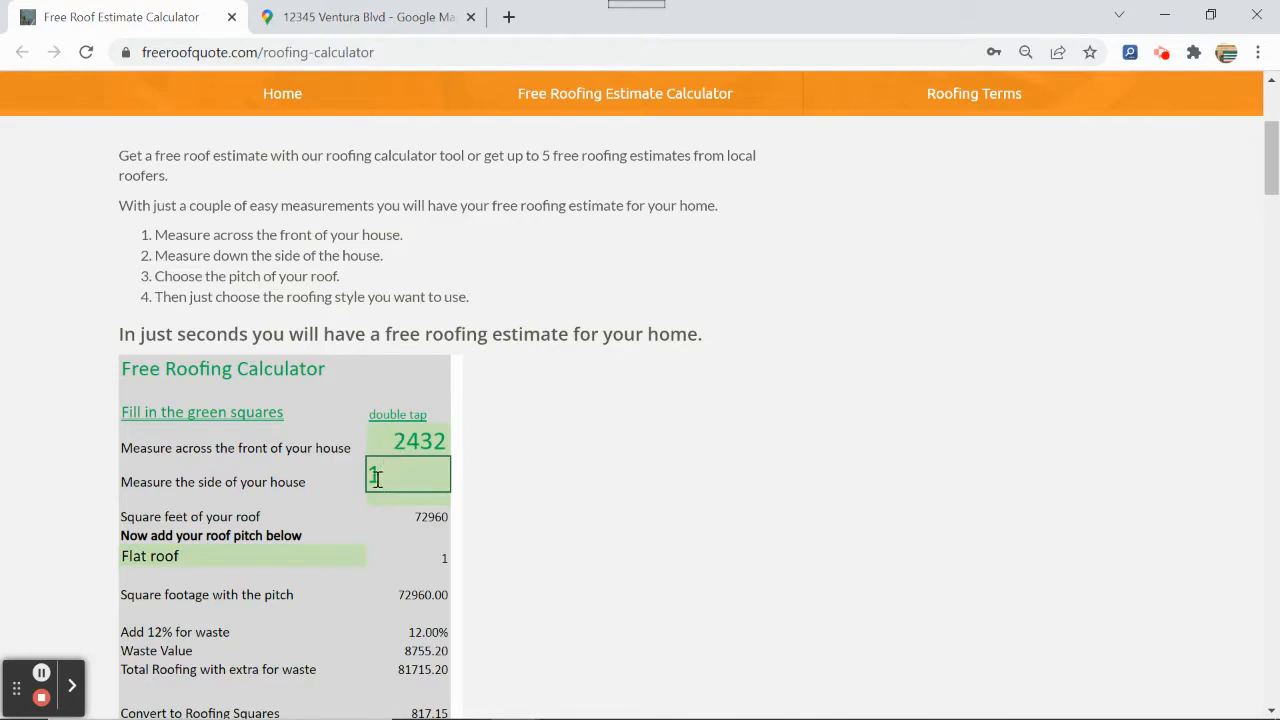
pyautogui.write('1')
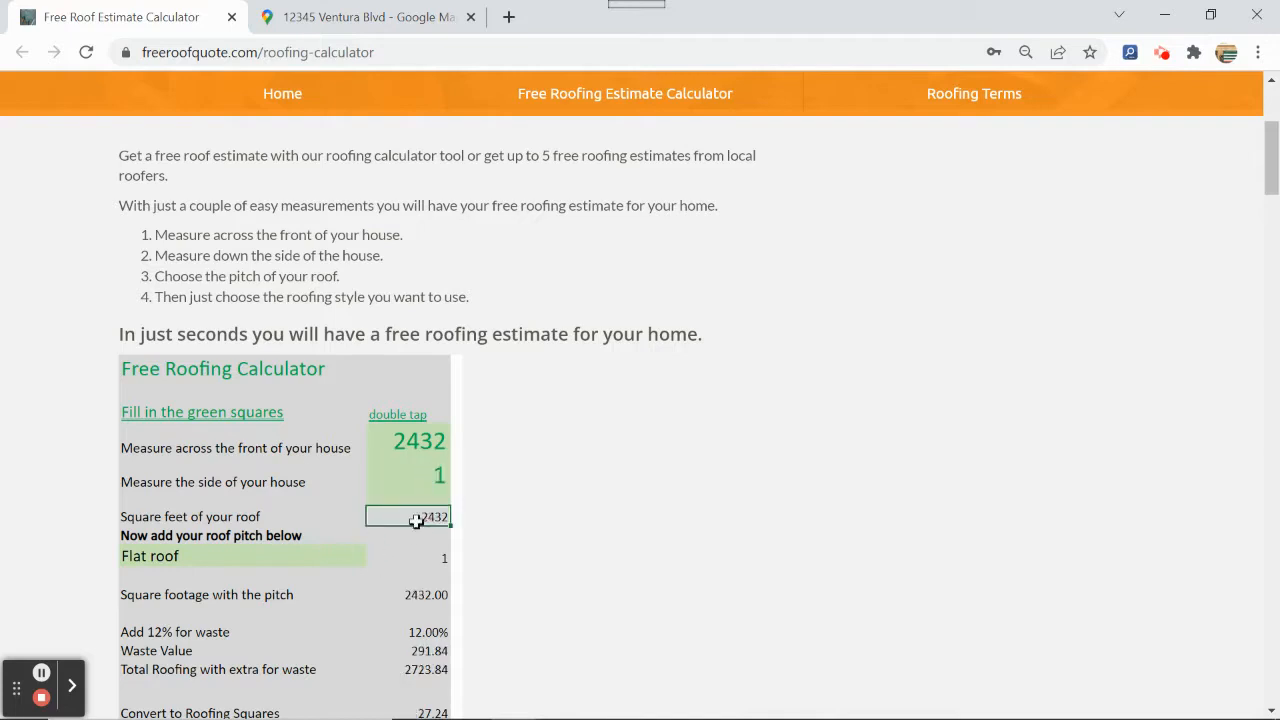
pyautogui.scroll(-3)
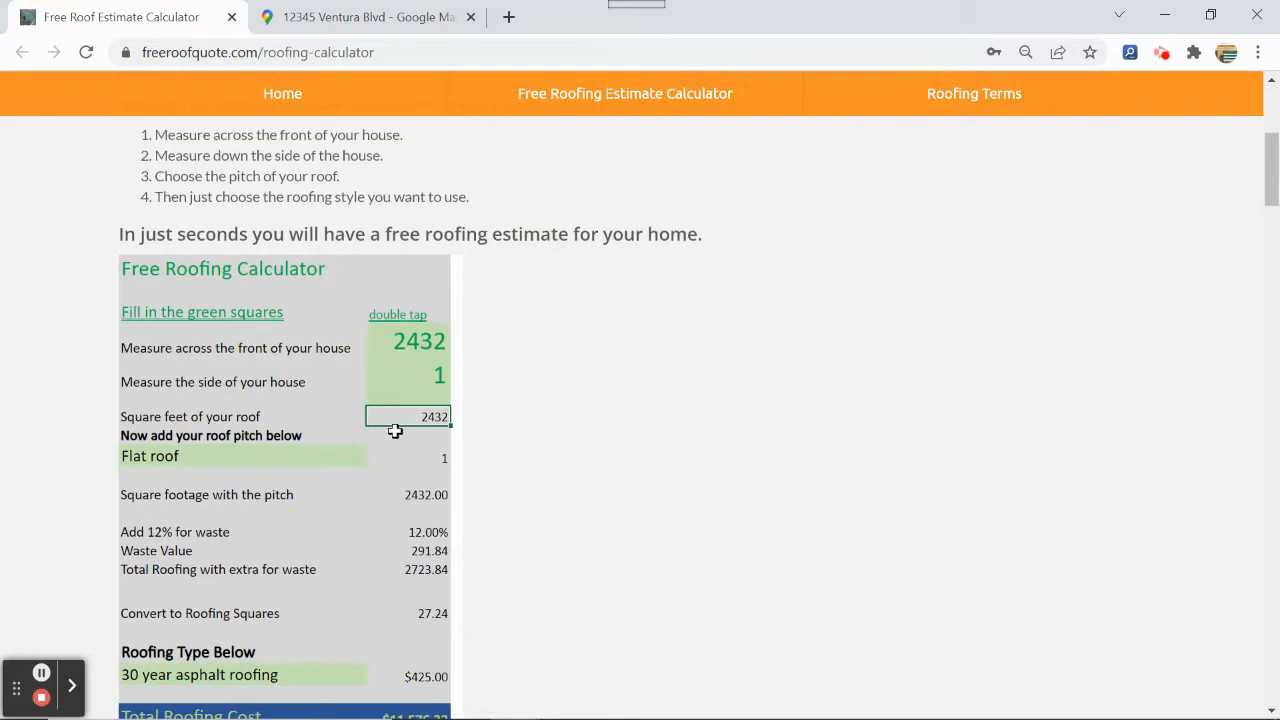
pyautogui.moveTo(500, 388)
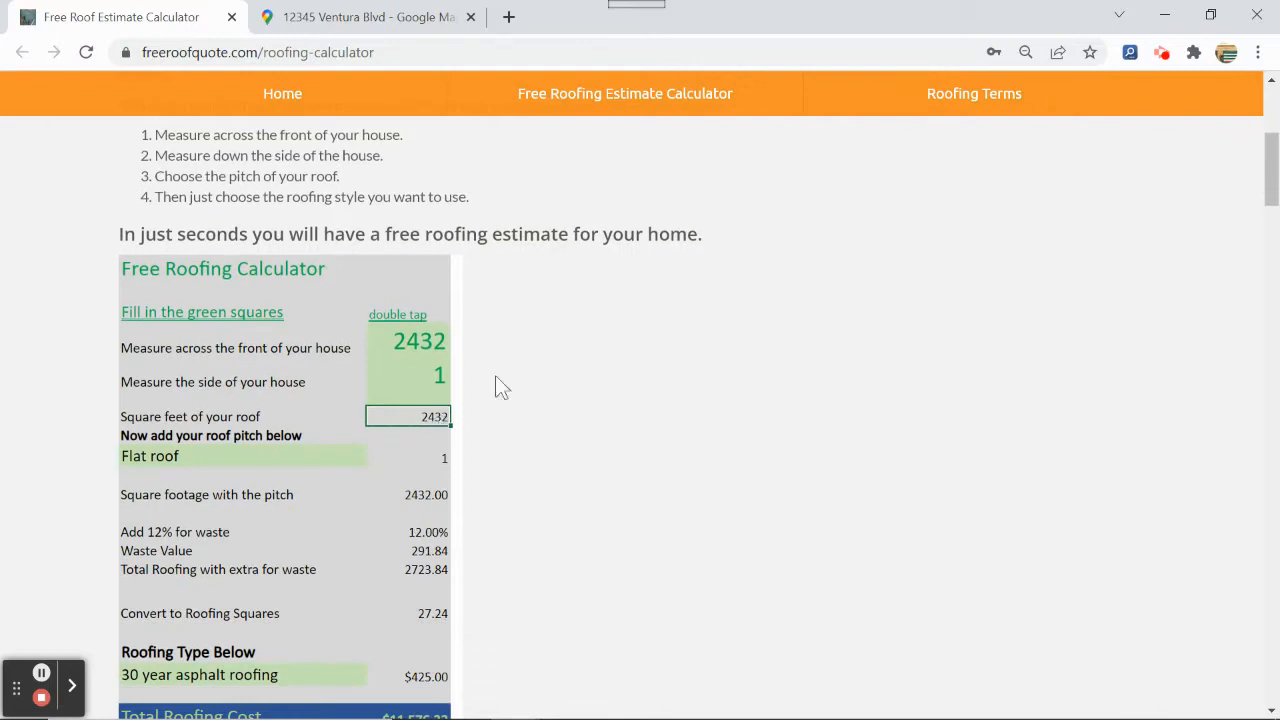
pyautogui.moveTo(444, 418)
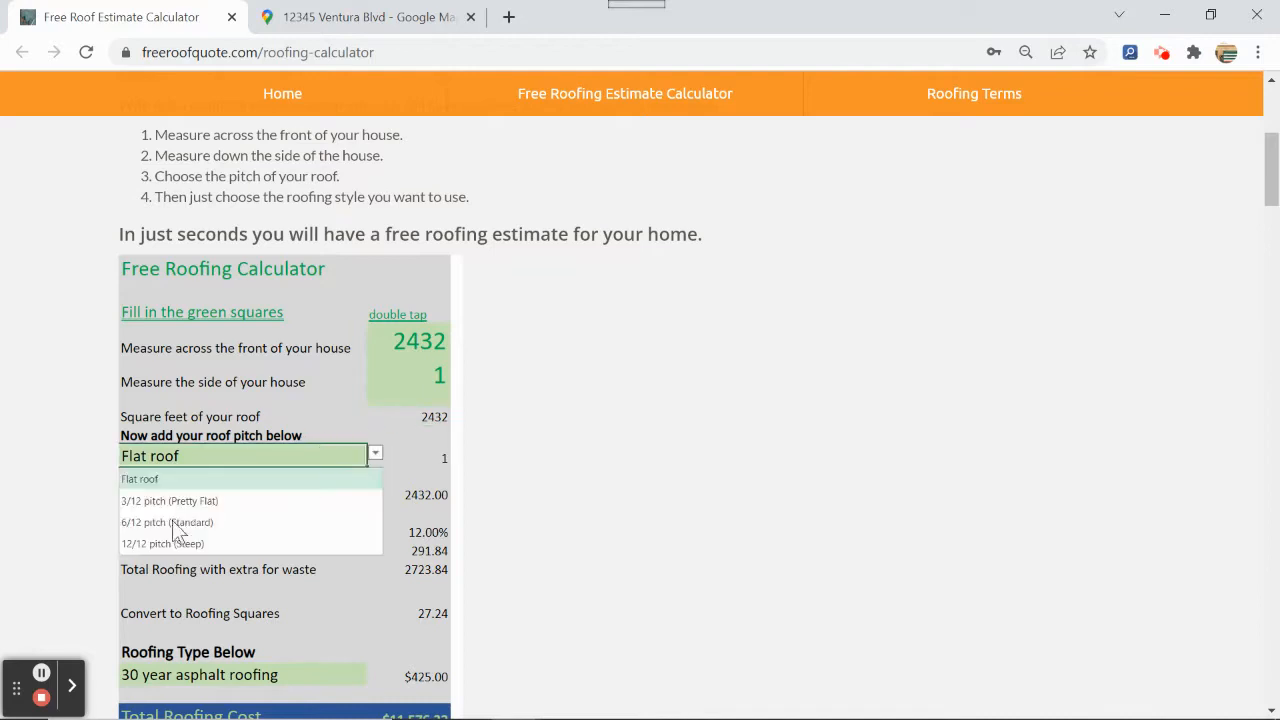
# Step: Select the 6/12 pitch (Standard) roof pitch, giving a $13,660 estimate
pyautogui.click(168, 522)
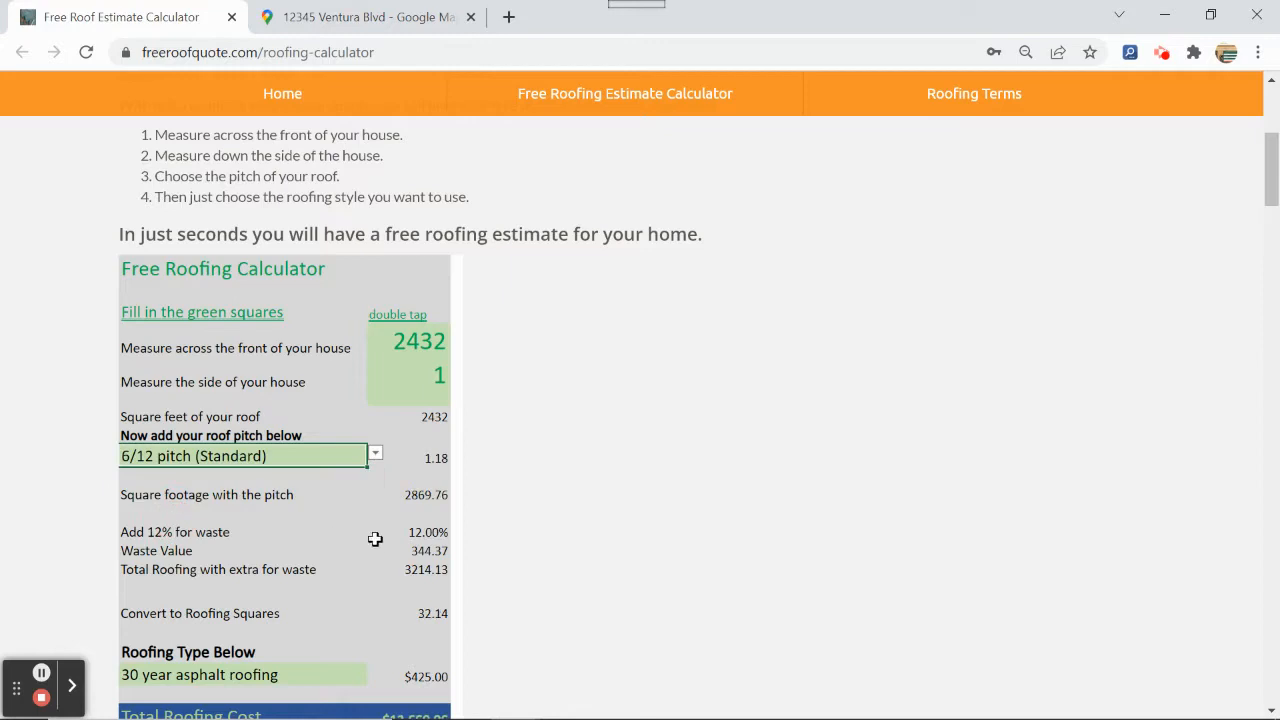
pyautogui.scroll(-3)
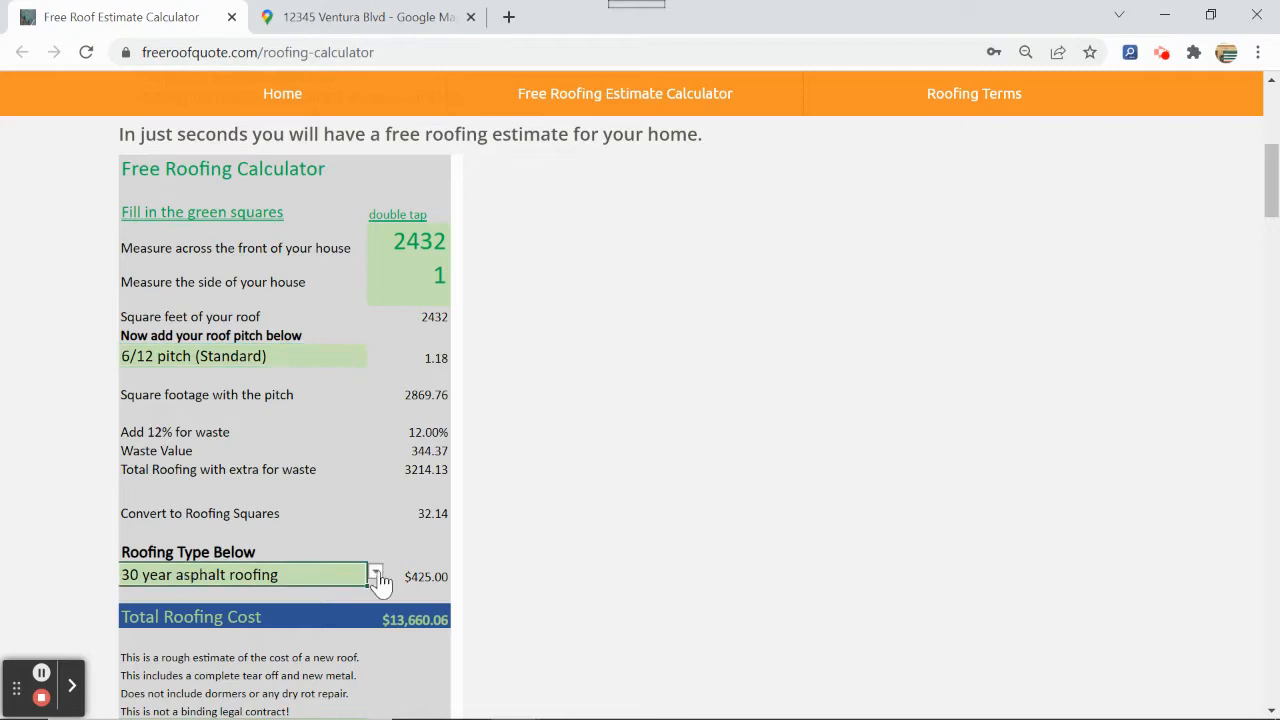
# Step: Choose Metal roofing (Lock seam roofing), raising the total cost to $24,105.98
pyautogui.click(376, 574)
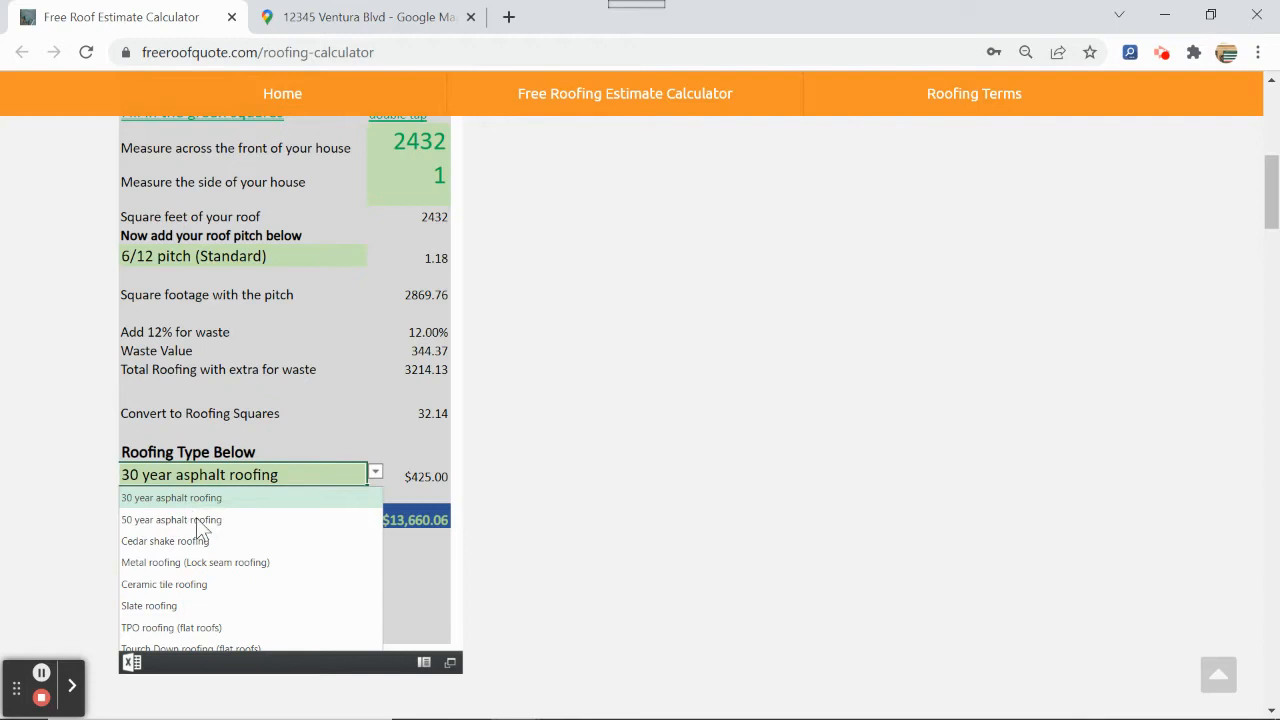
pyautogui.moveTo(200, 570)
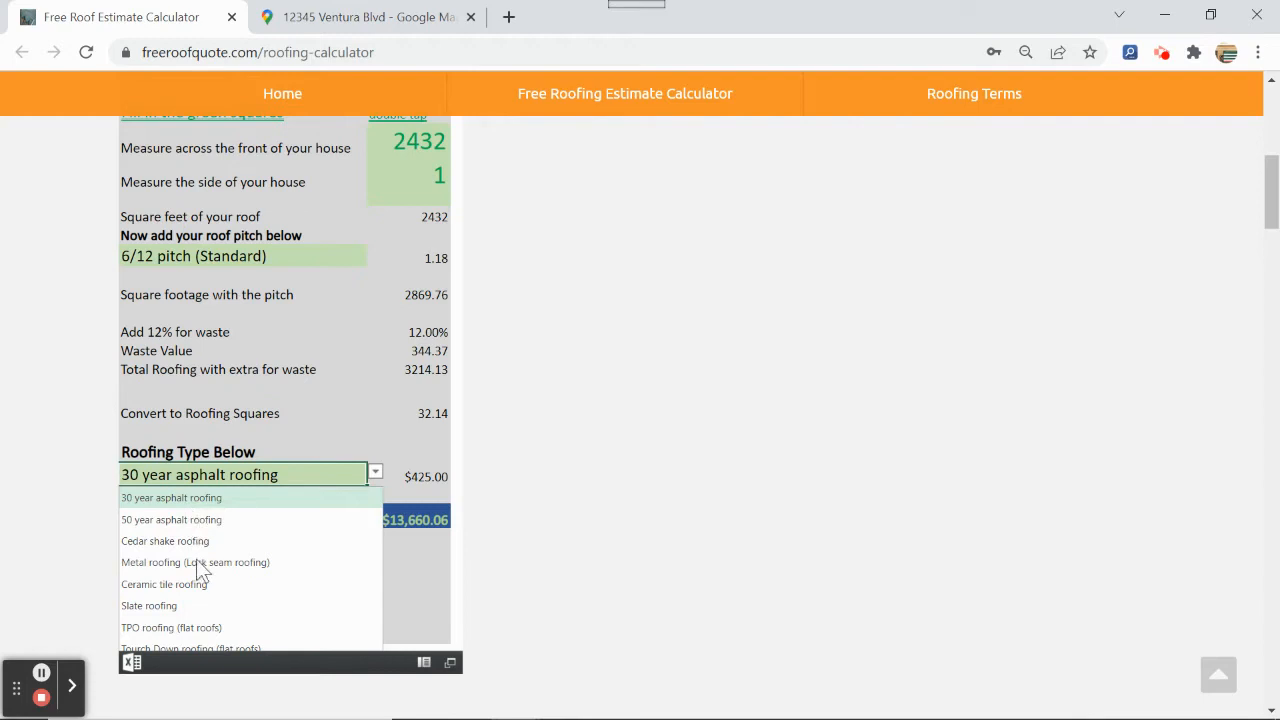
pyautogui.click(196, 562)
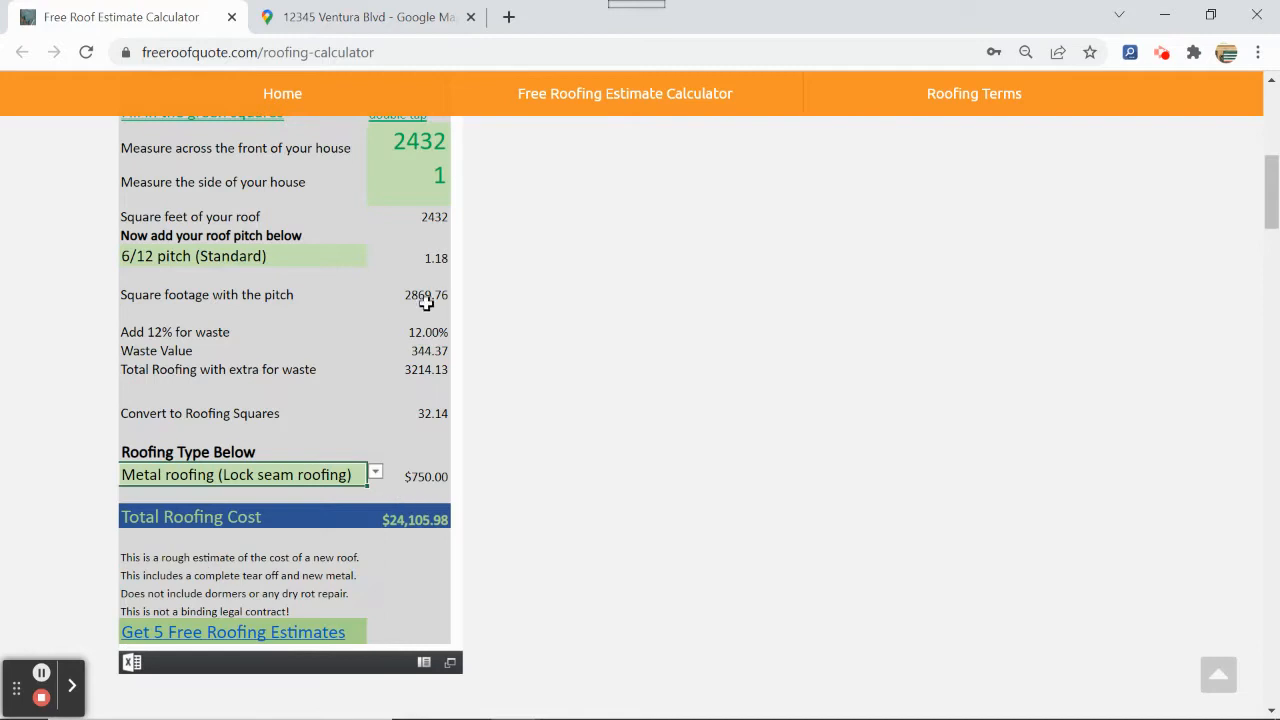
pyautogui.moveTo(420, 416)
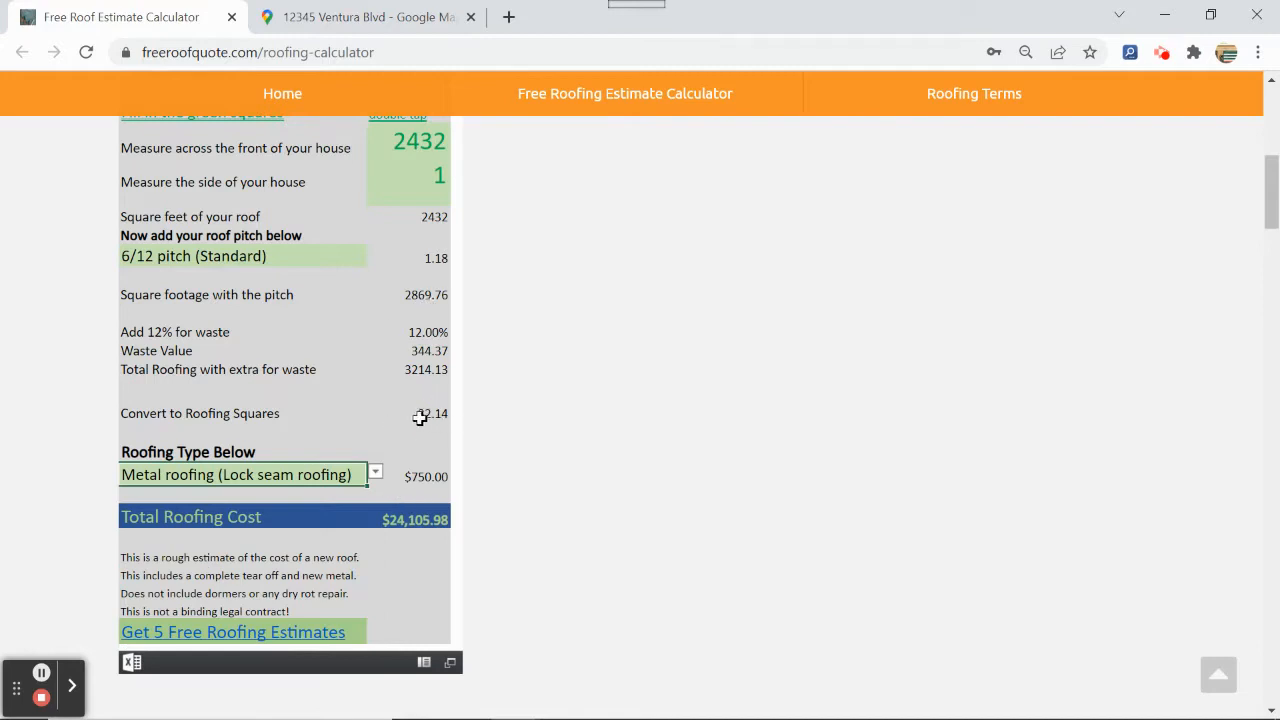
pyautogui.moveTo(428, 486)
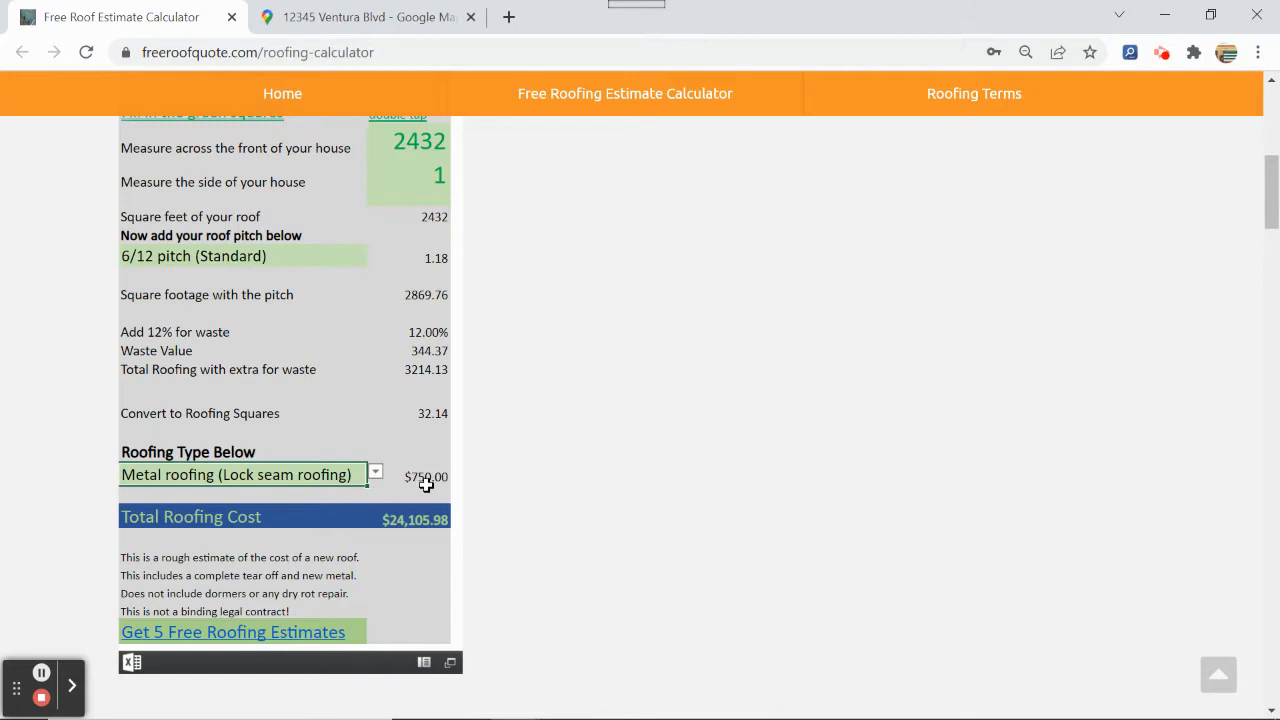
pyautogui.moveTo(432, 482)
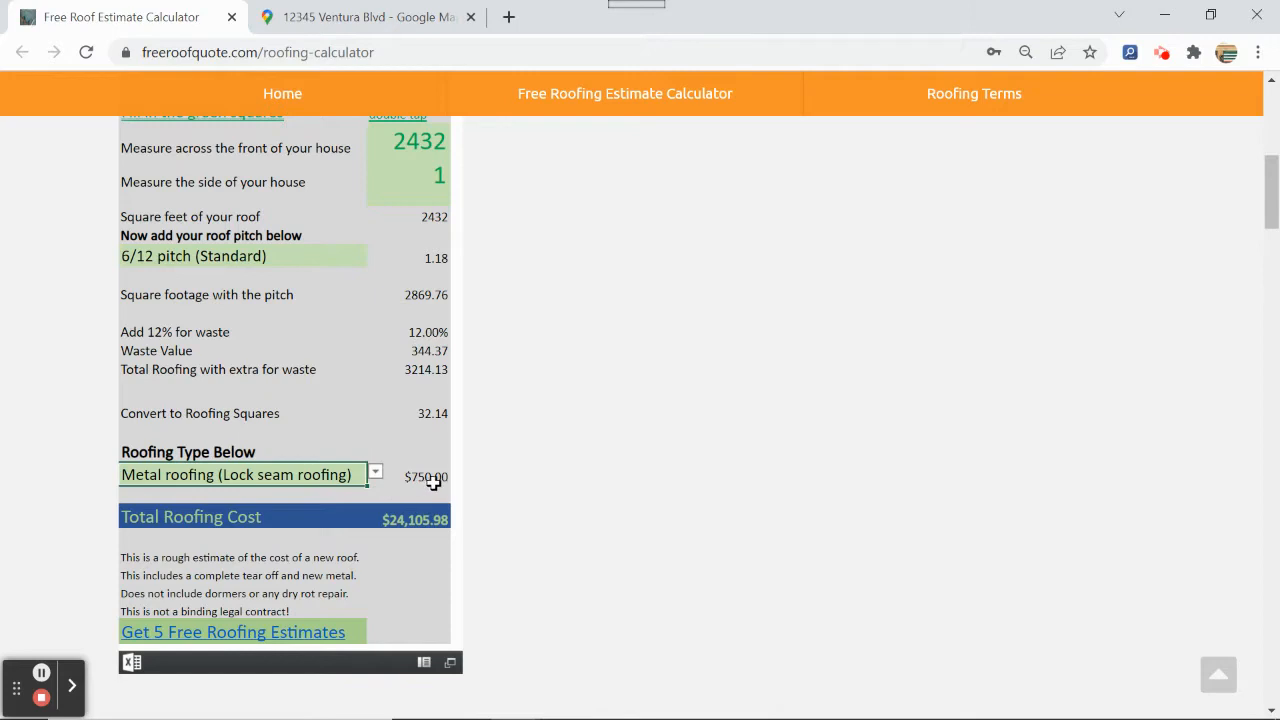
pyautogui.moveTo(398, 536)
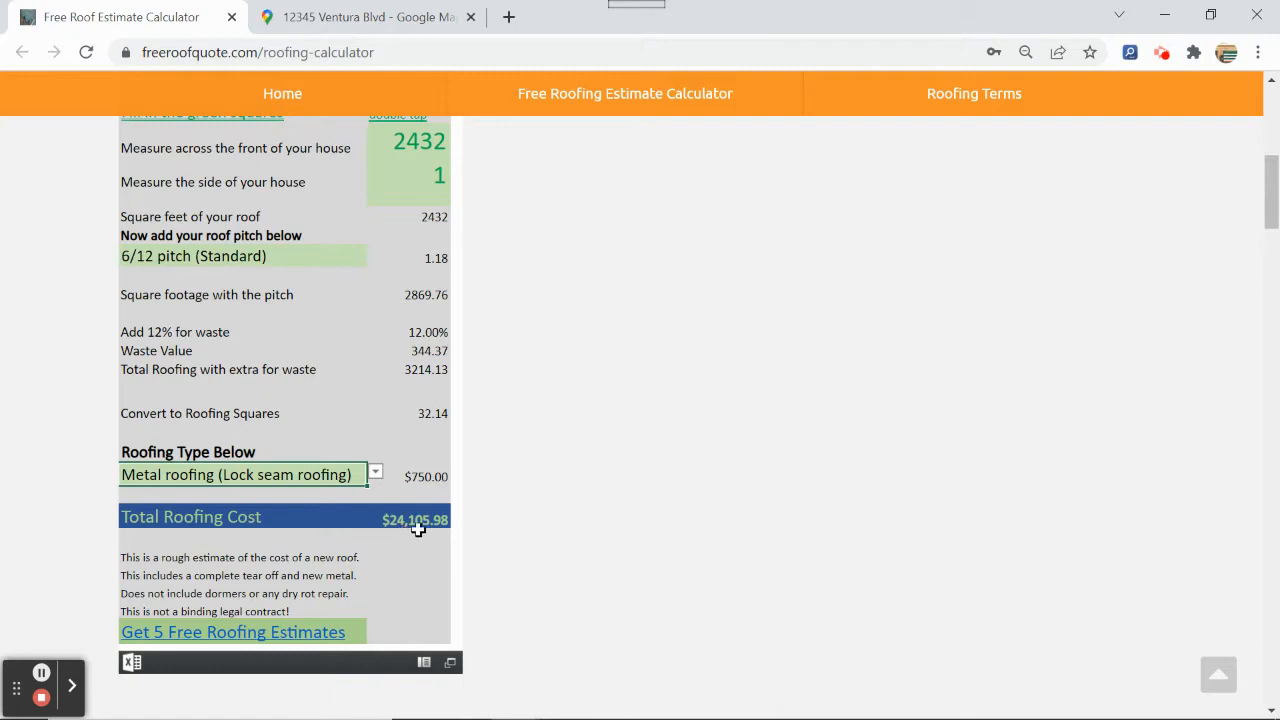
pyautogui.moveTo(484, 584)
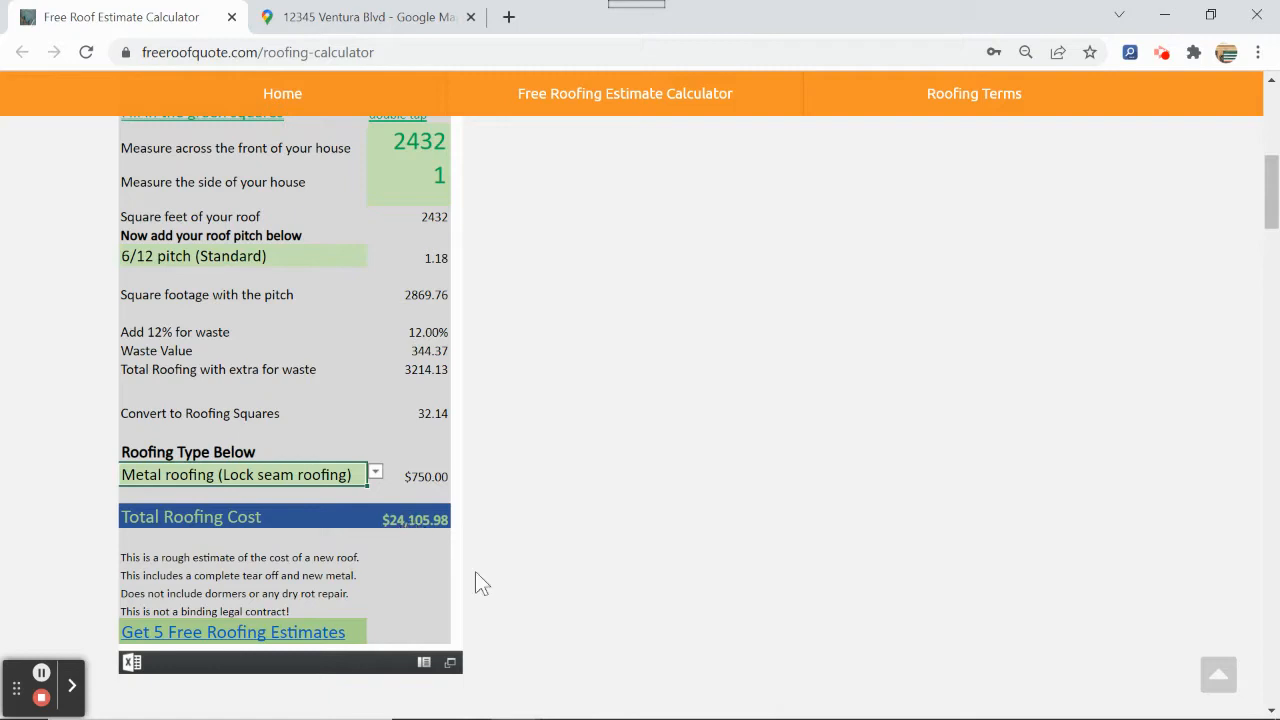
# Step: Set the roofing type back to 30 year asphalt roofing, total $13,660.06
pyautogui.click(376, 474)
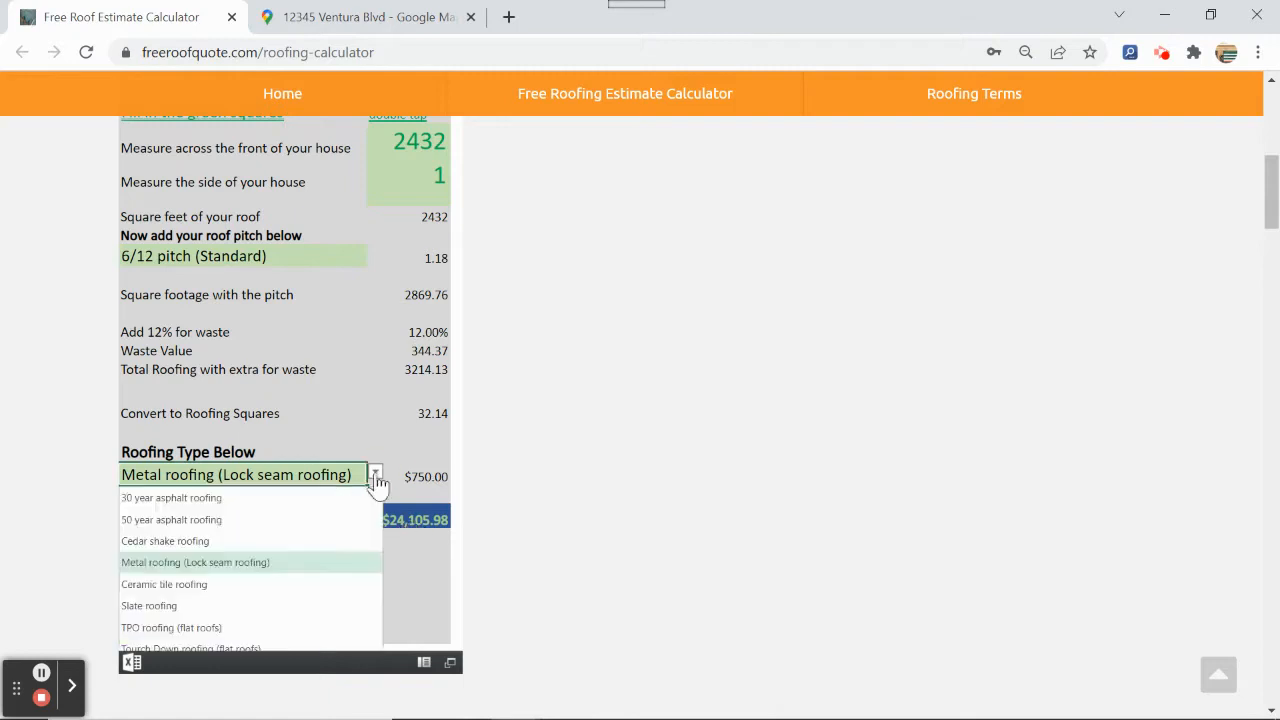
pyautogui.click(172, 496)
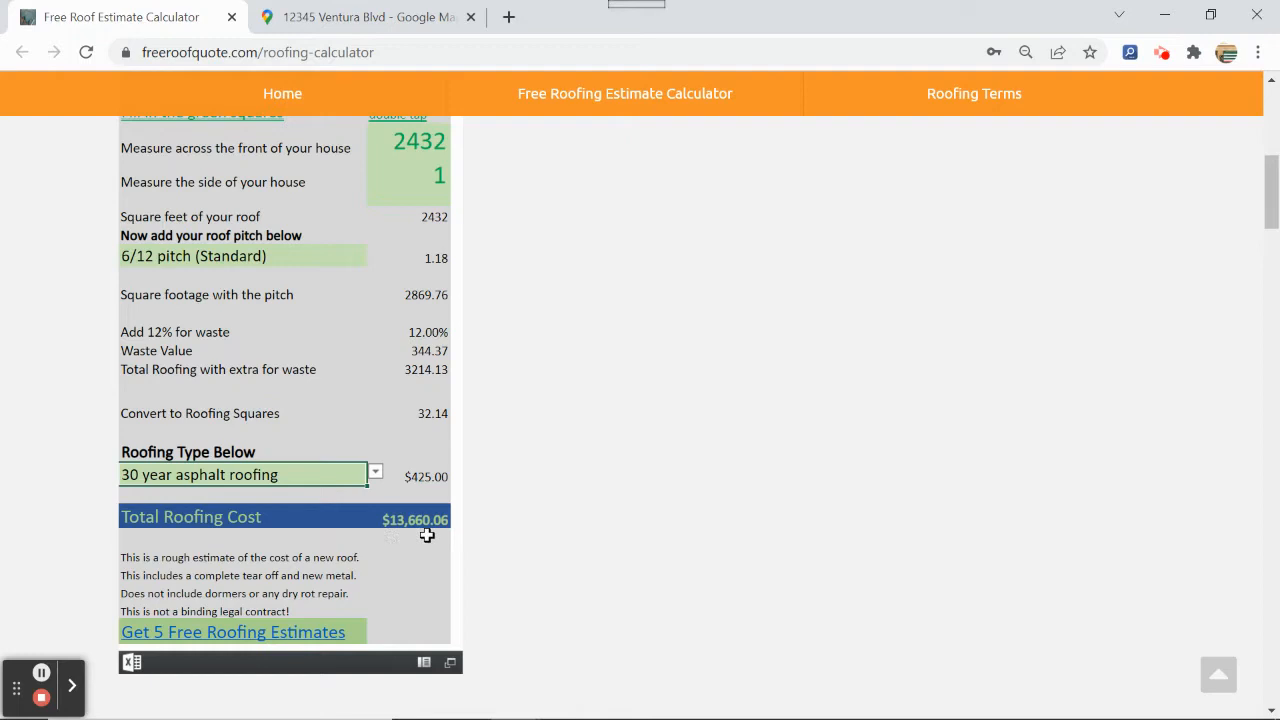
pyautogui.moveTo(352, 568)
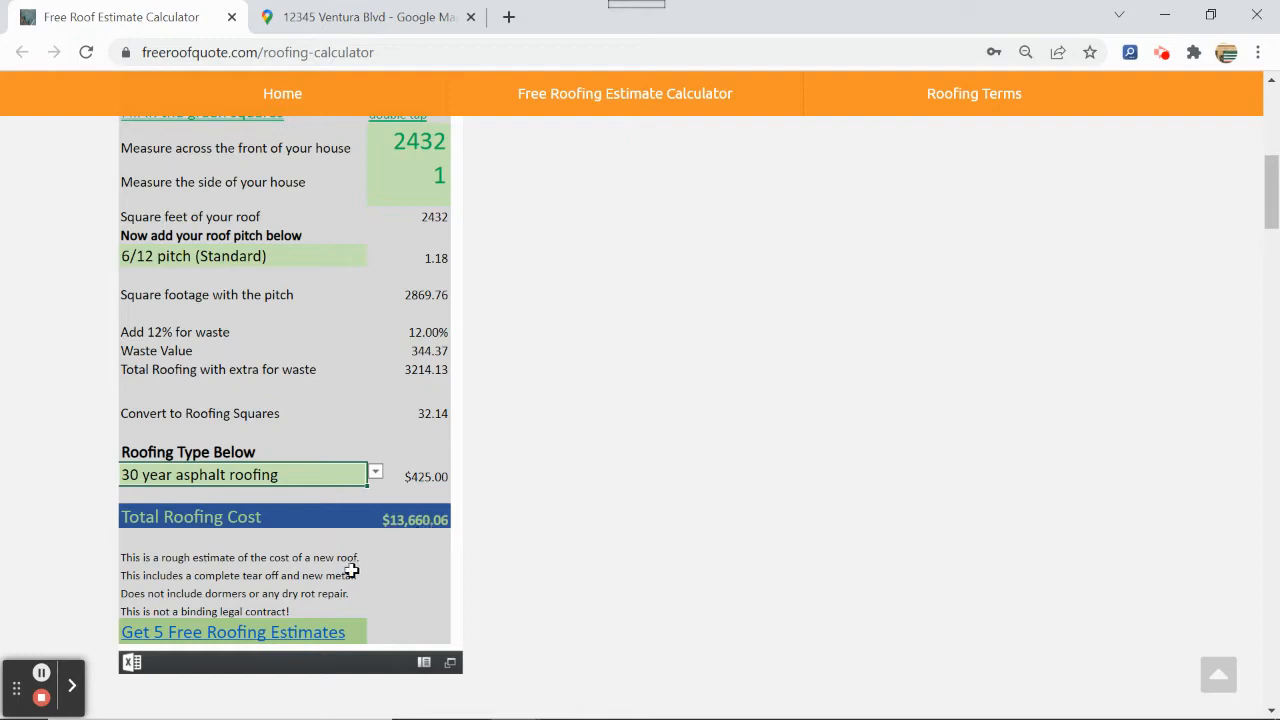
pyautogui.moveTo(540, 502)
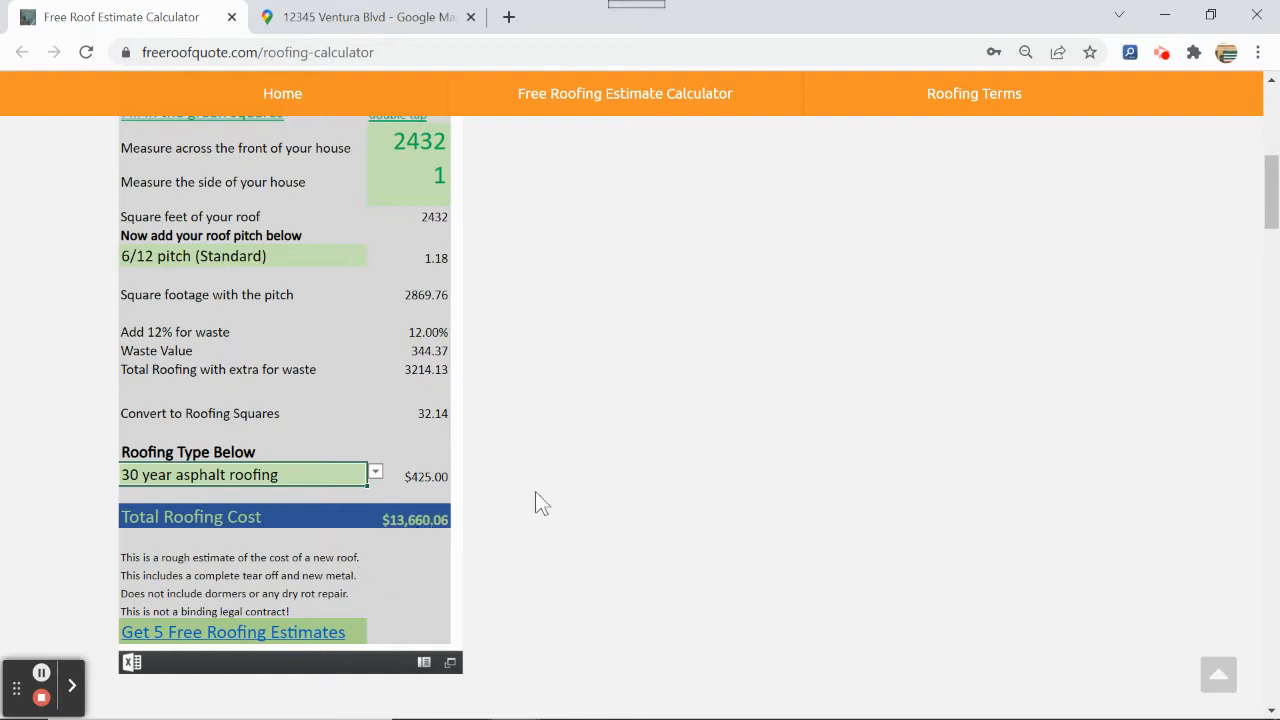
pyautogui.moveTo(342, 158)
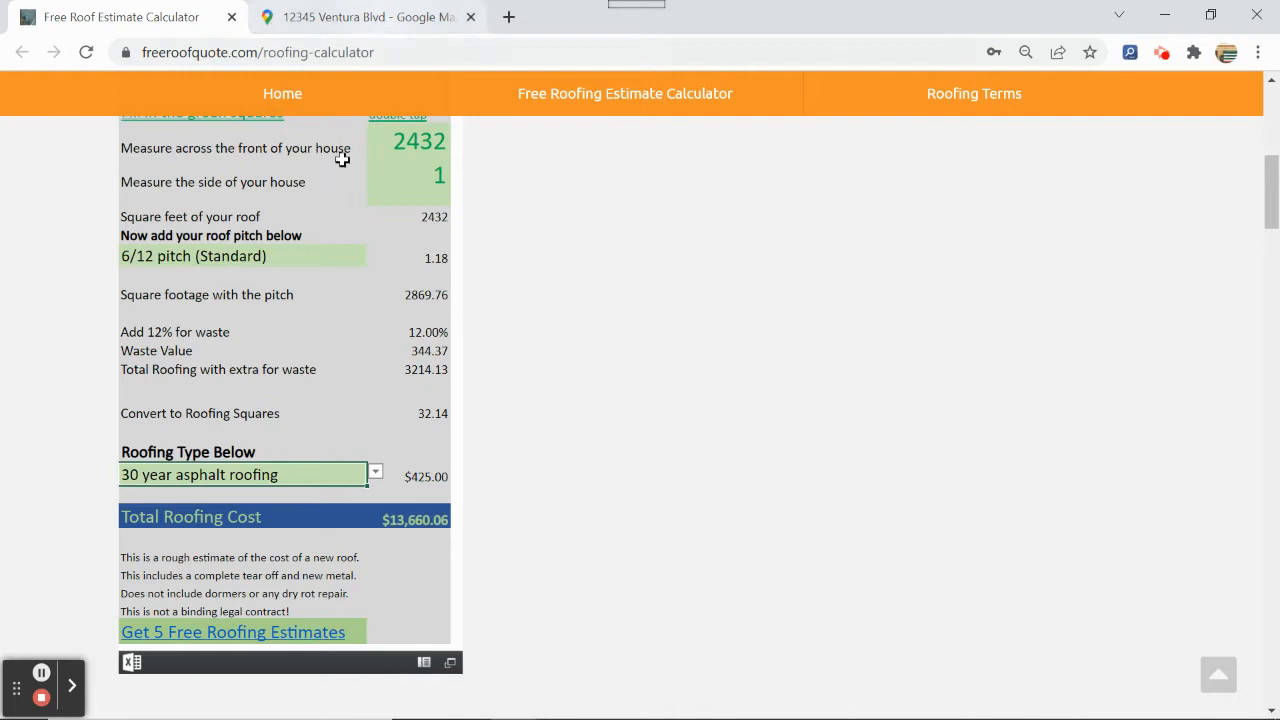
pyautogui.moveTo(292, 420)
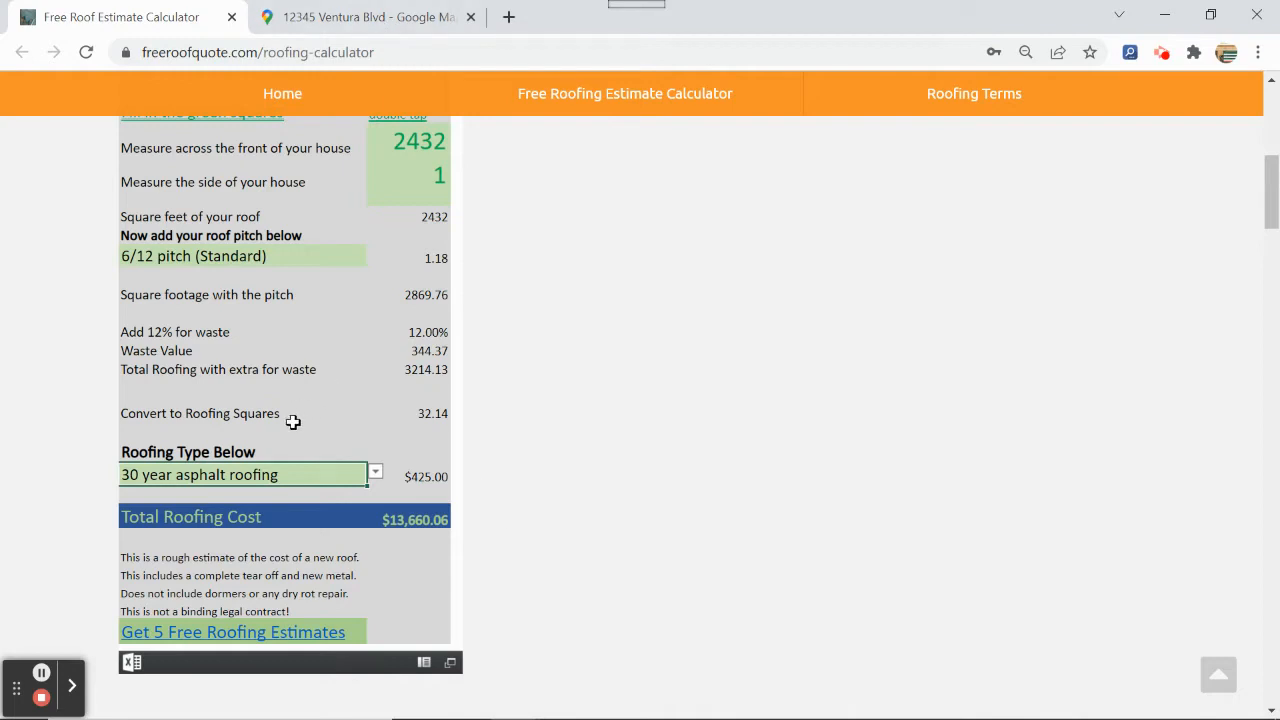
pyautogui.moveTo(430, 390)
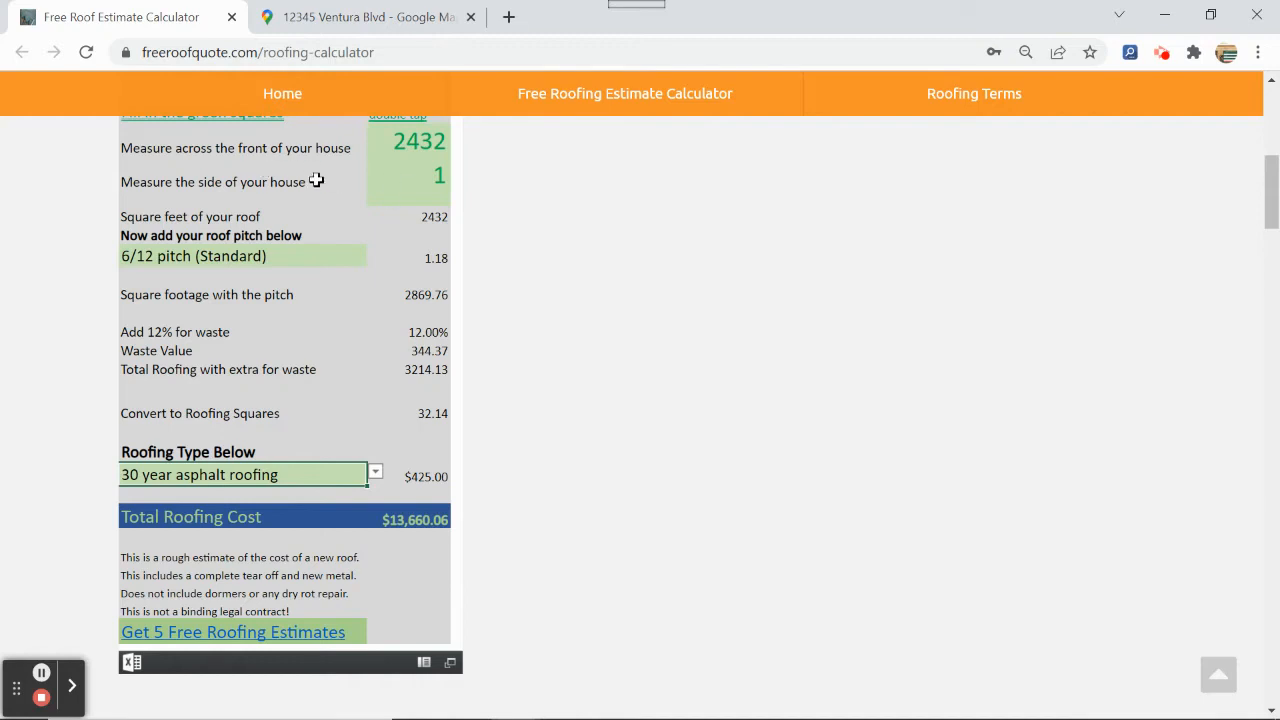
pyautogui.moveTo(304, 188)
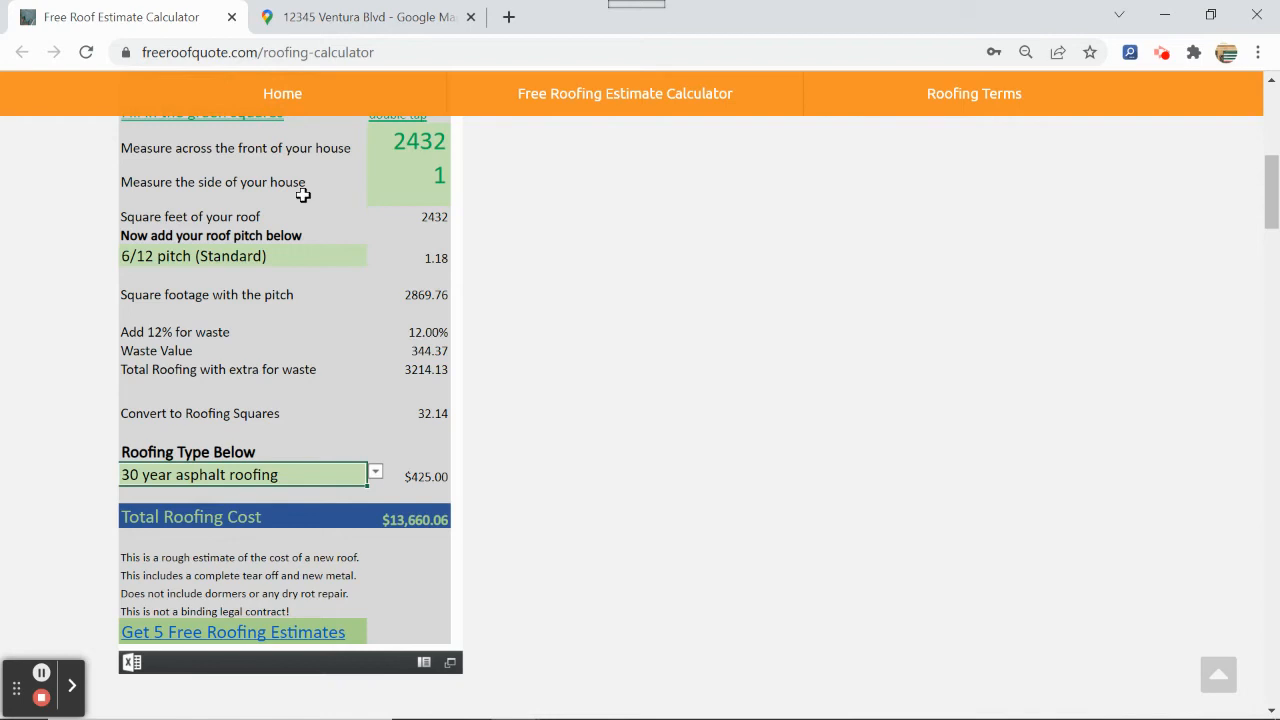
pyautogui.moveTo(330, 442)
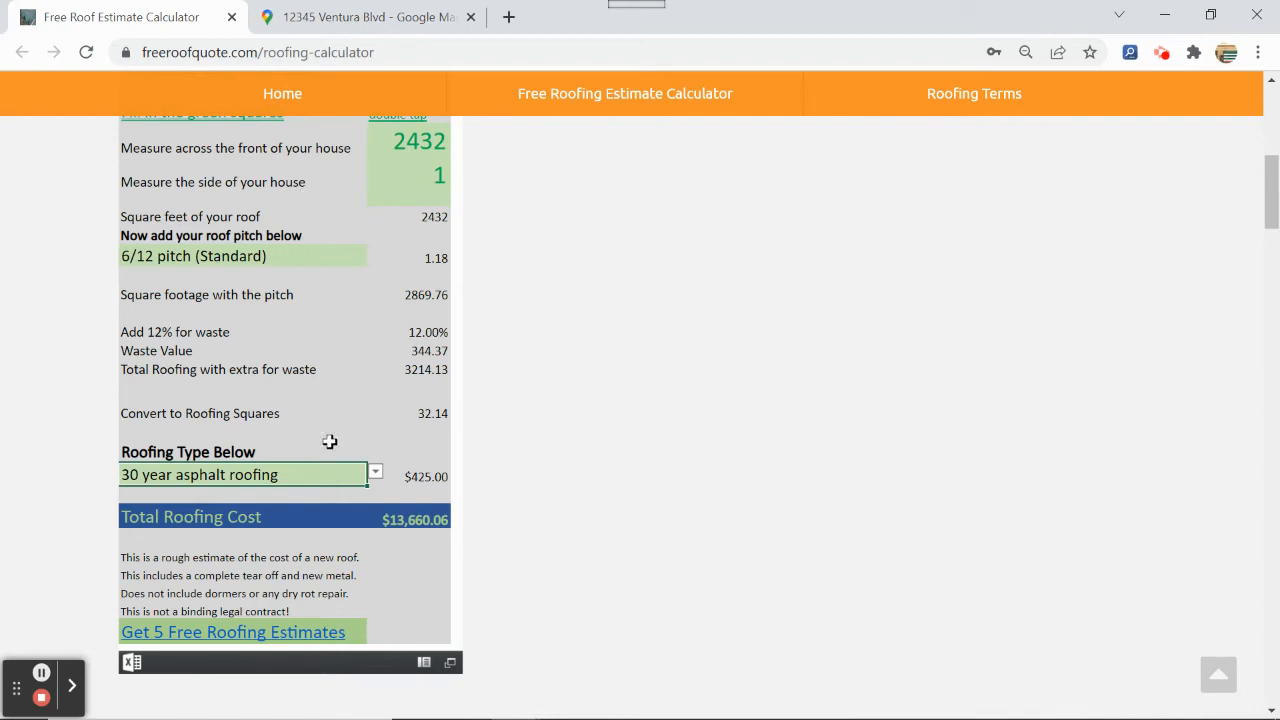
pyautogui.moveTo(240, 640)
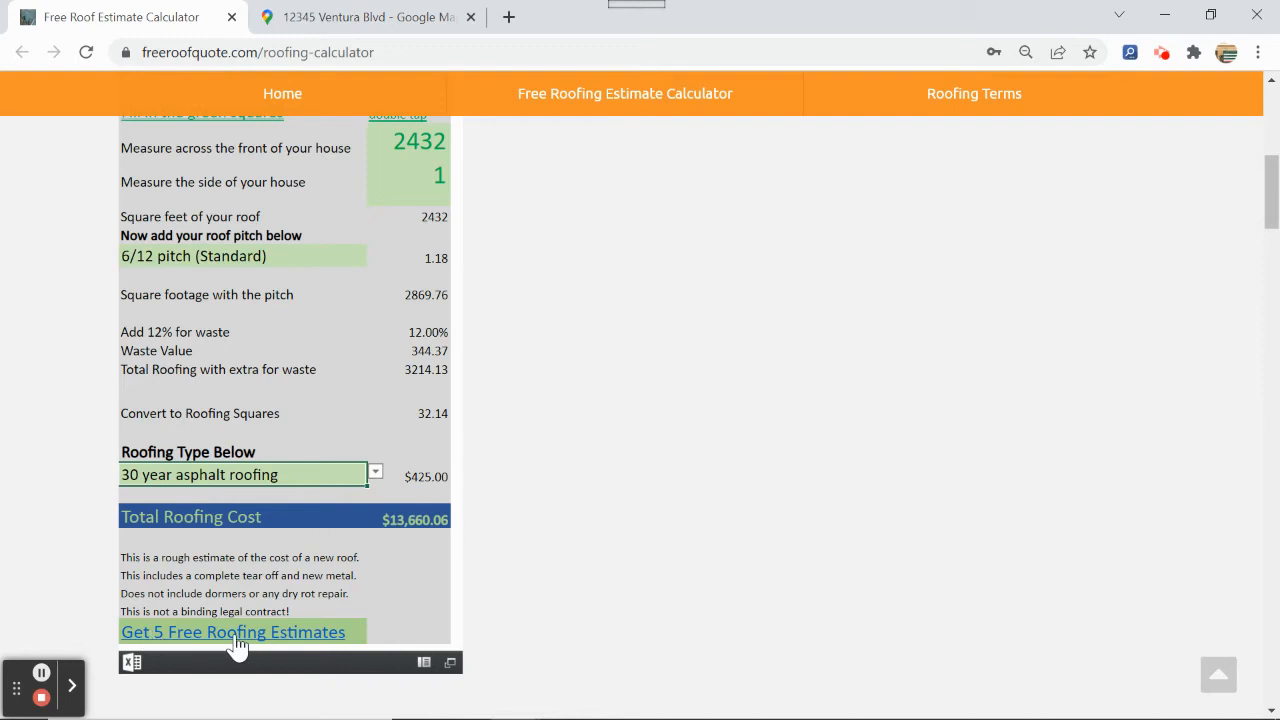
# Step: Open the Get 5 Free Roofing Estimates page and look through its form
pyautogui.click(232, 632)
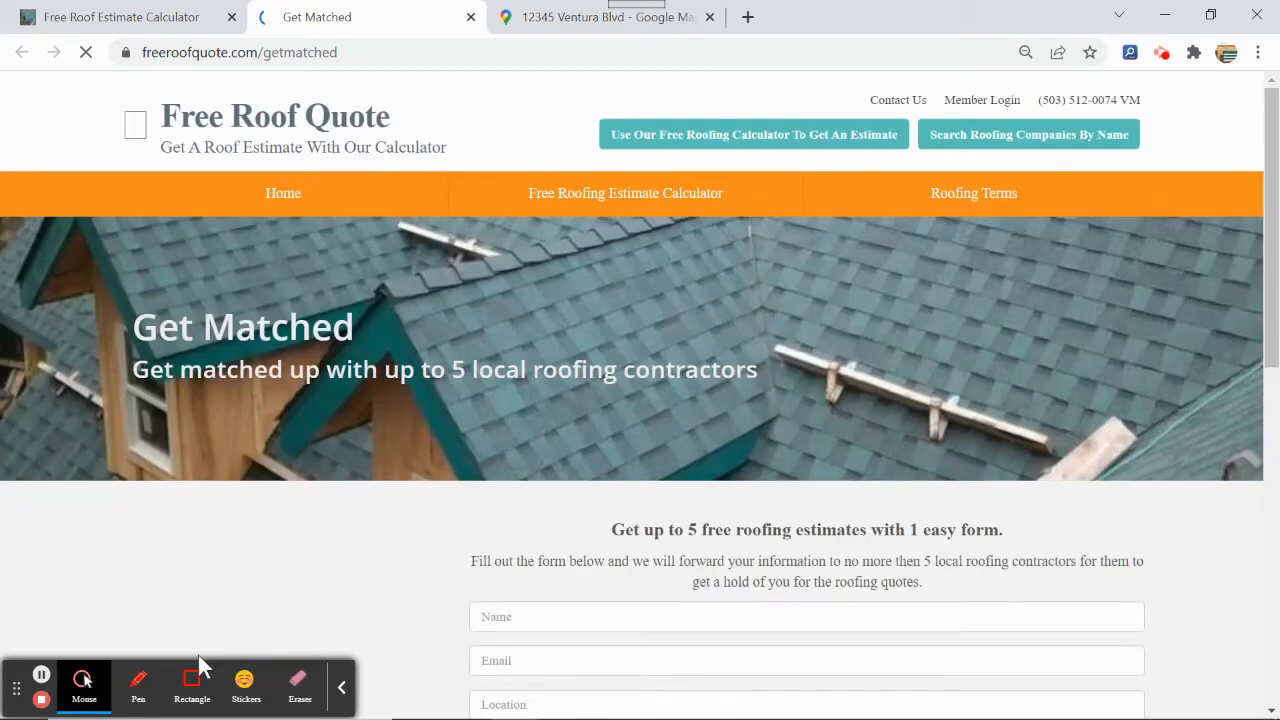
pyautogui.scroll(-3)
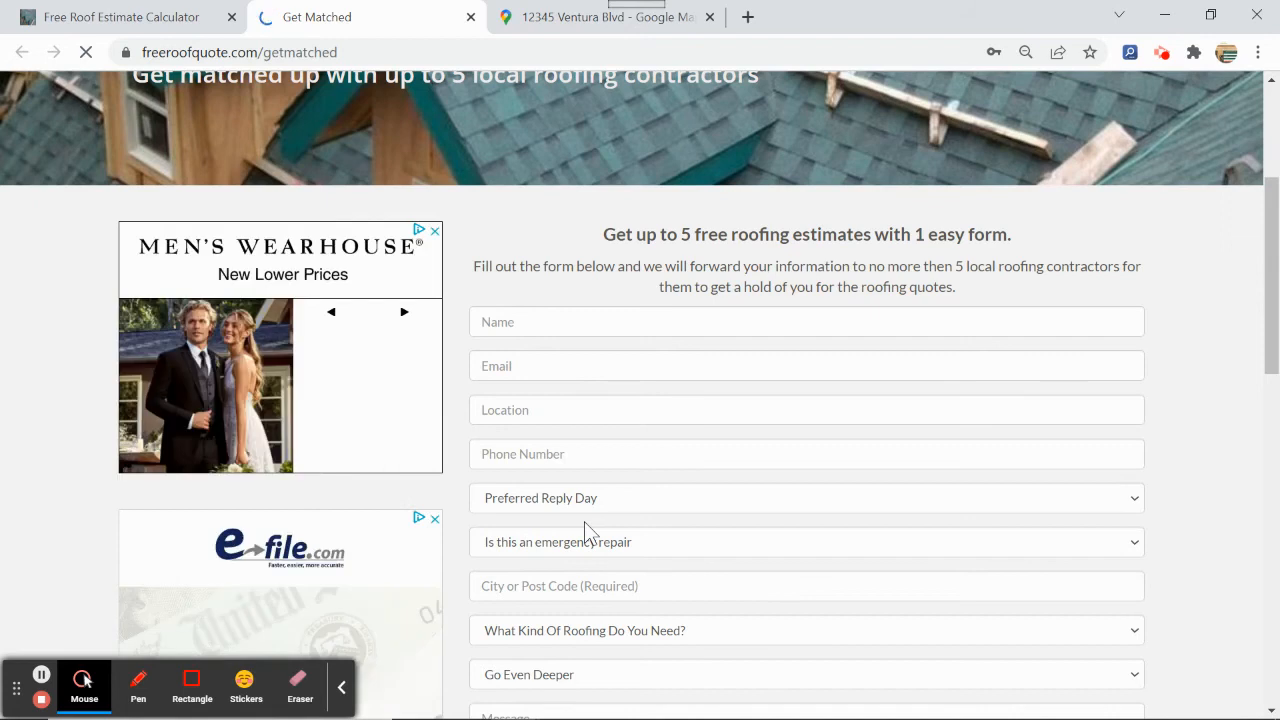
pyautogui.scroll(3)
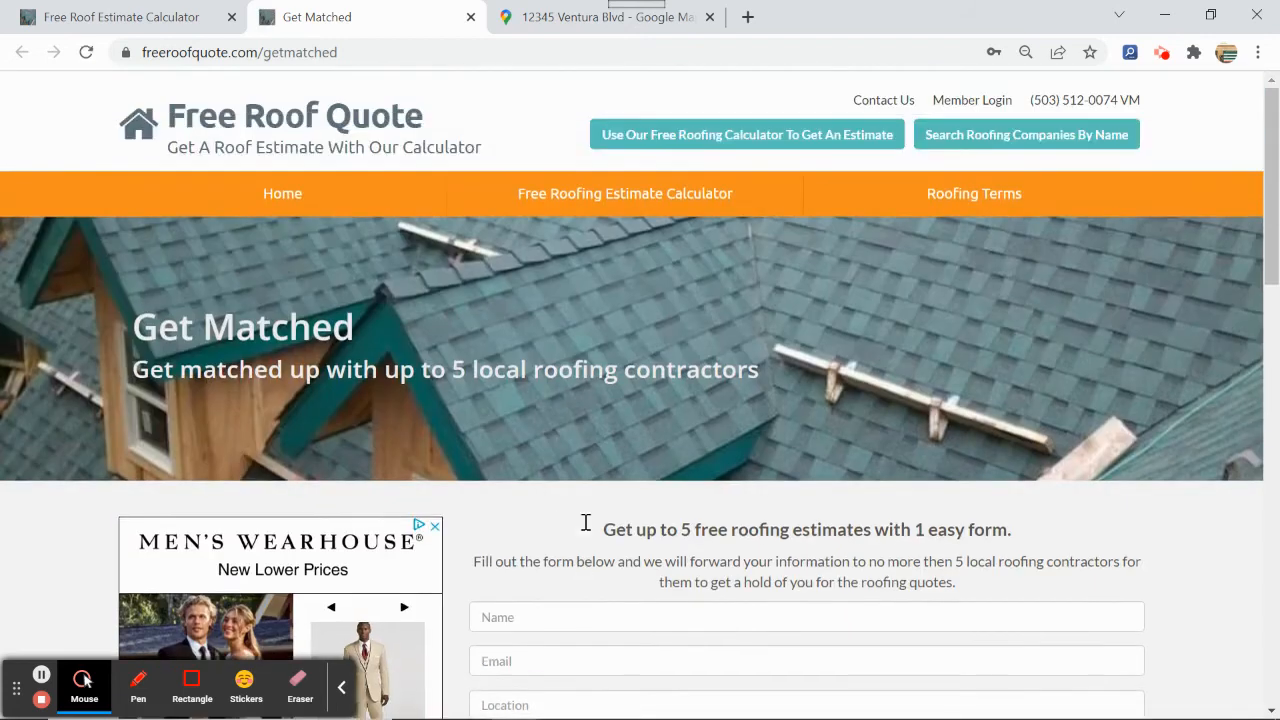